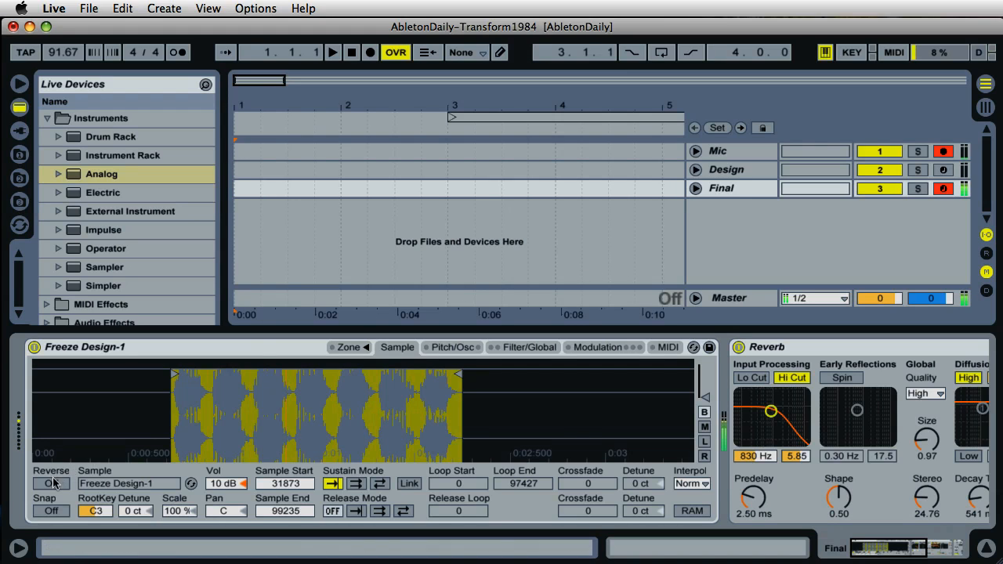
Reverse the frozen Design sample in Simpler and show the Design track's devices.
click(50, 483)
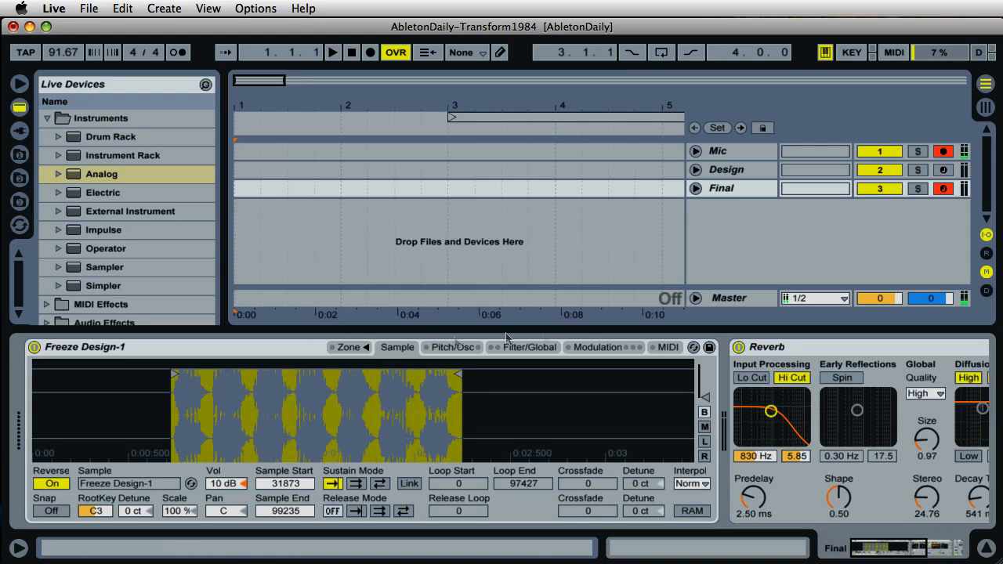
click(726, 169)
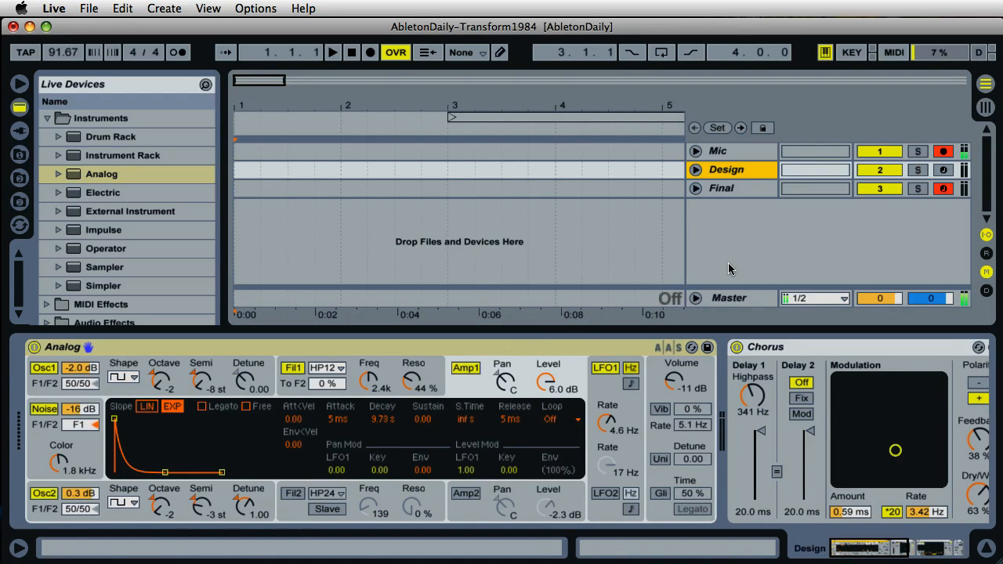
mouse_move(714, 197)
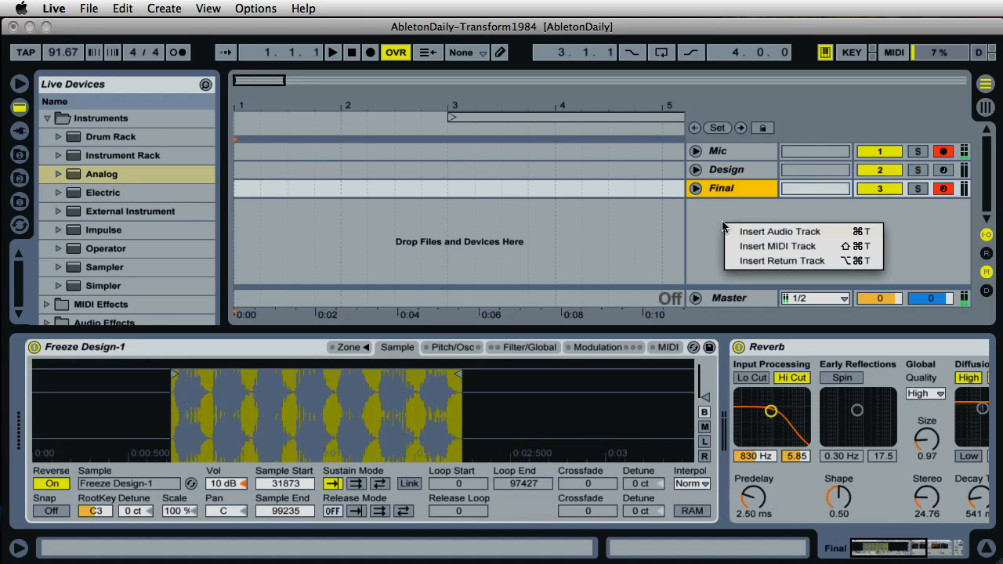
Insert a new MIDI track and load the Analog instrument onto it from Instruments.
click(778, 244)
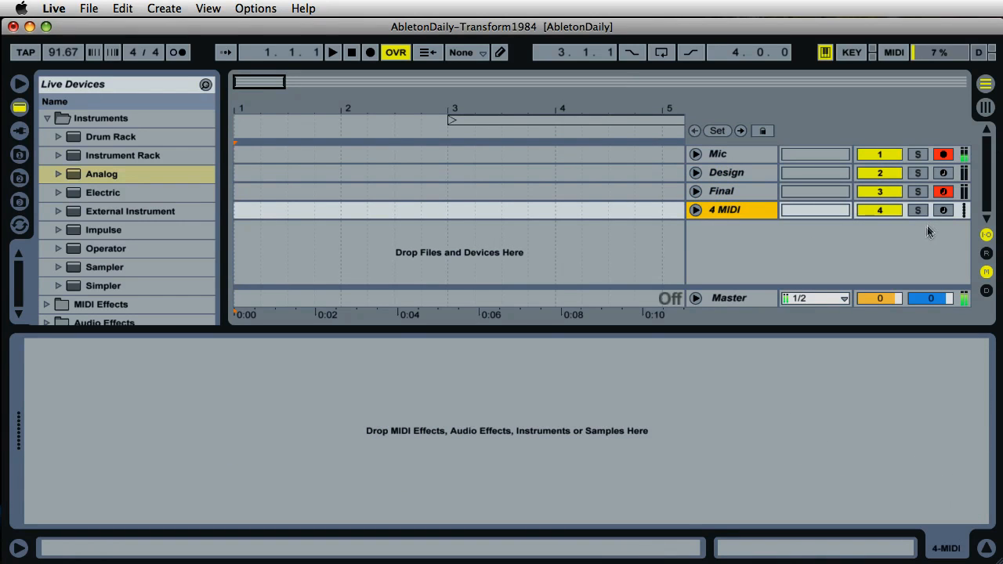
click(721, 192)
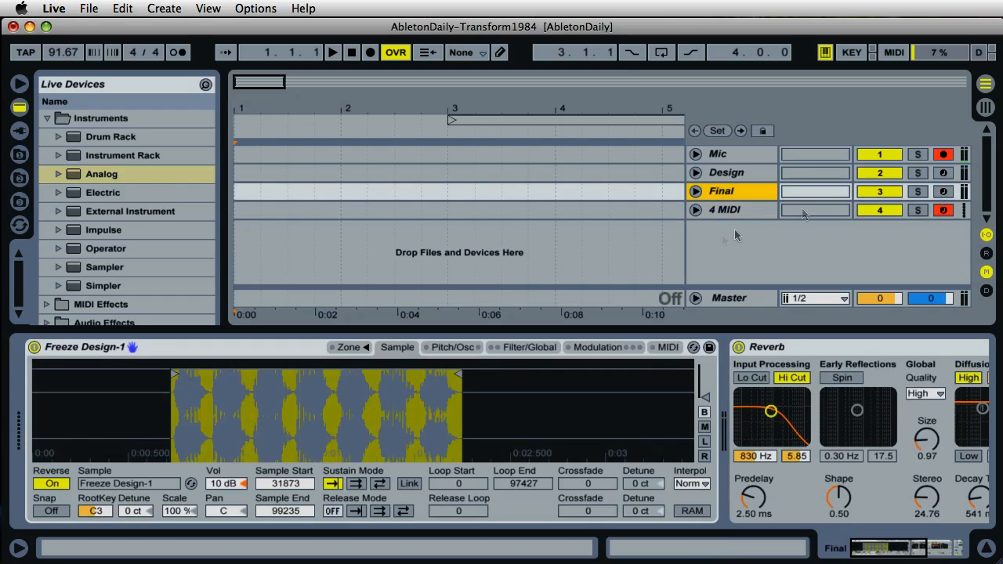
click(725, 210)
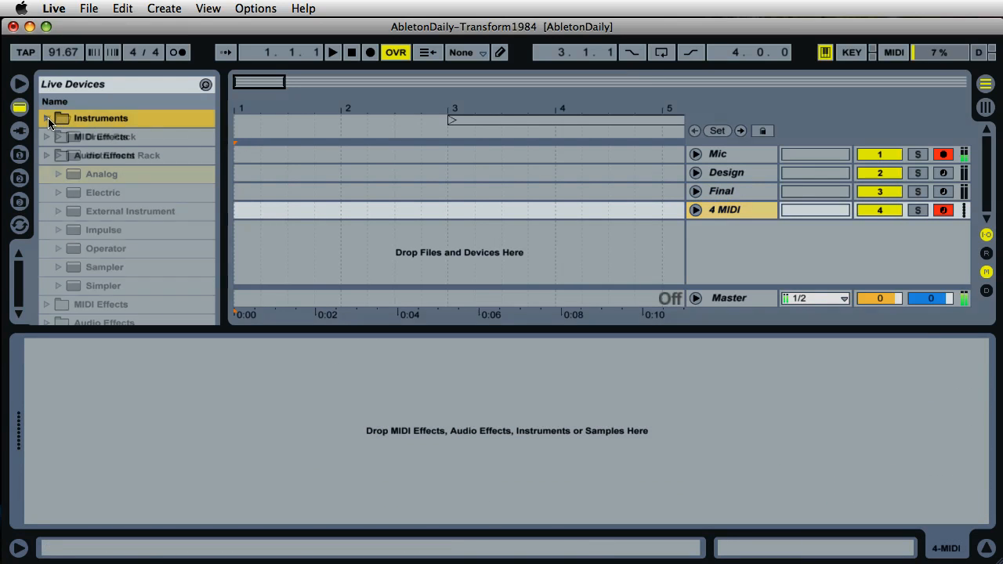
click(47, 118)
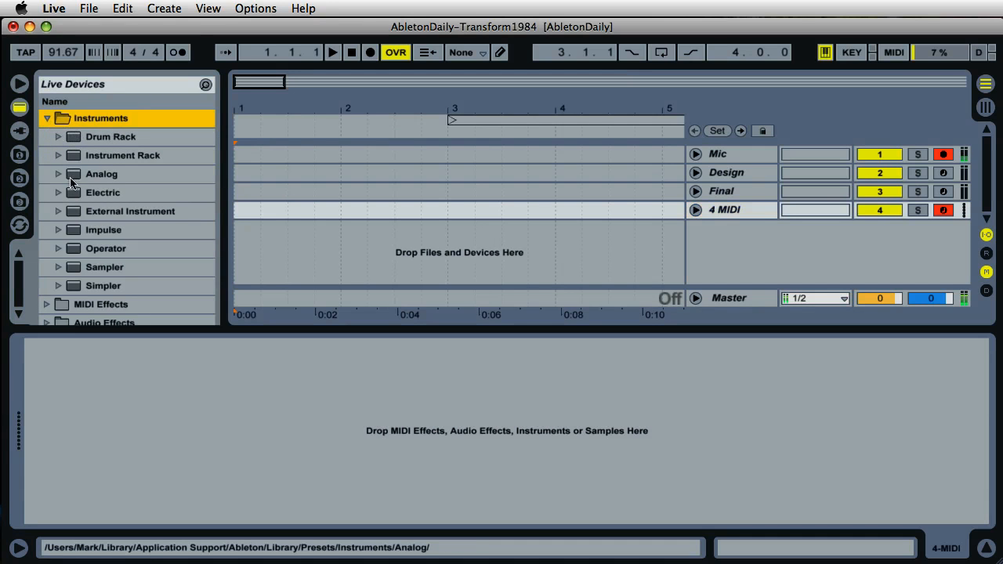
click(100, 172)
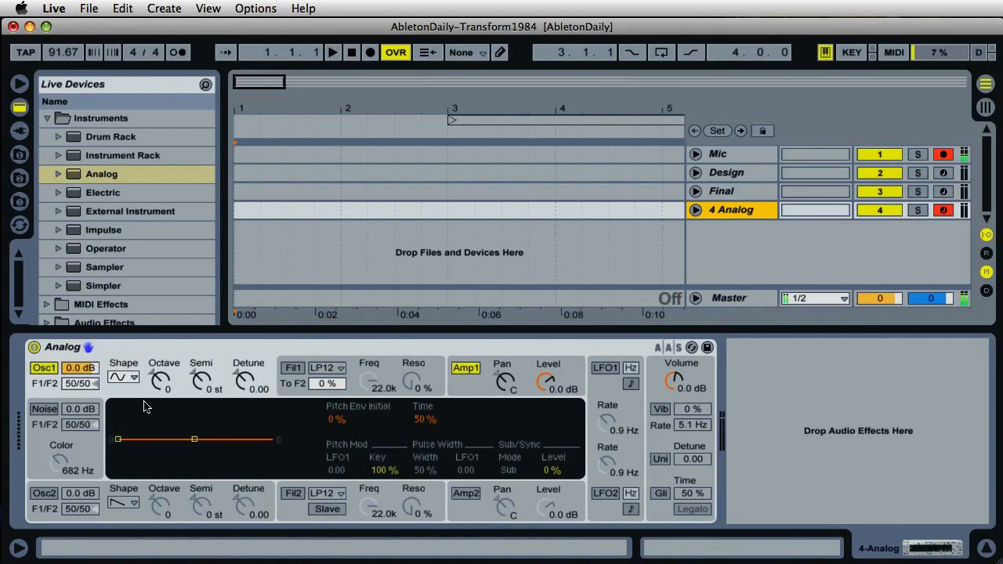
mouse_move(129, 392)
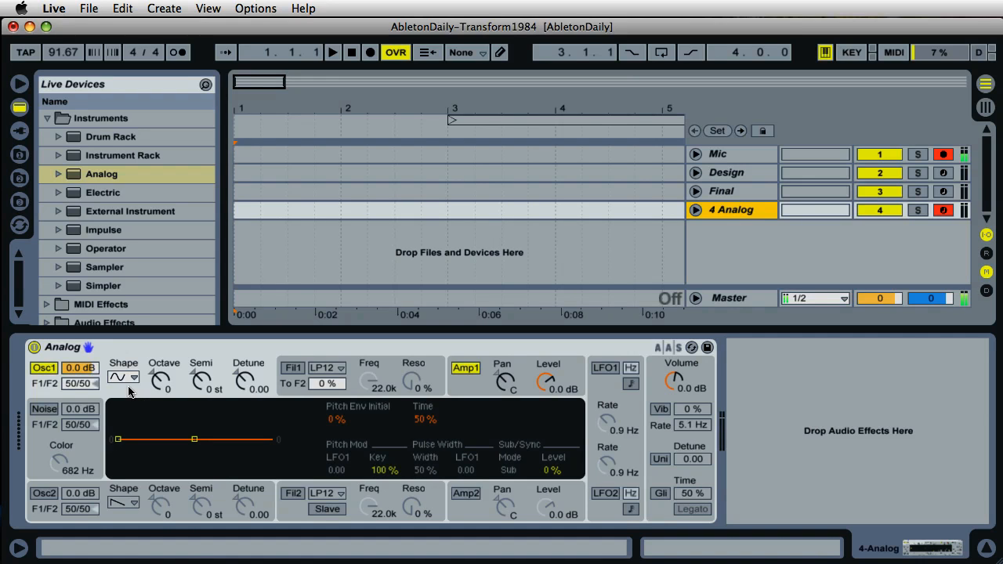
Make Osc1 a square wave at -2 octaves and -8 semitones, and show the Amp1 envelope.
click(132, 376)
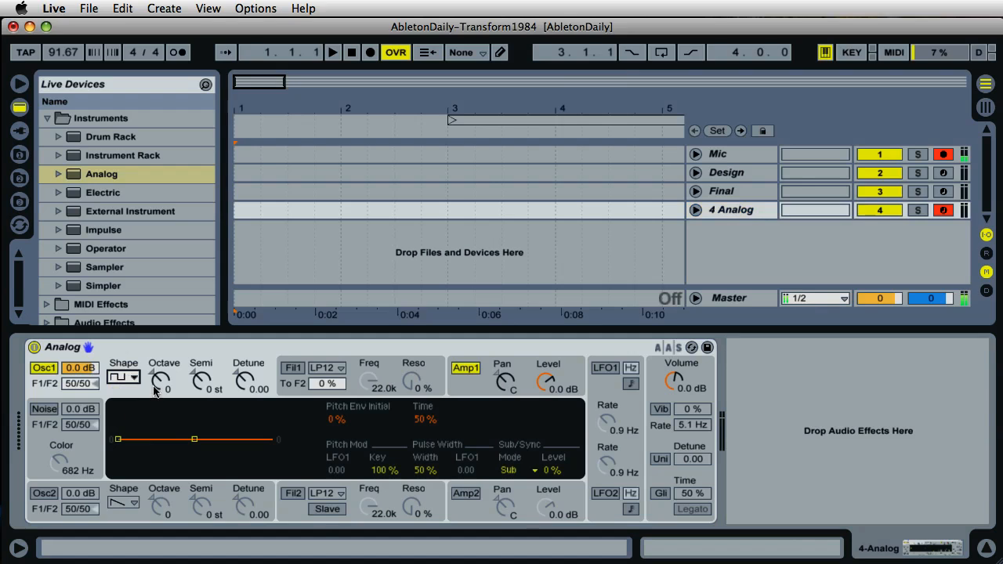
drag(160, 379, 160, 392)
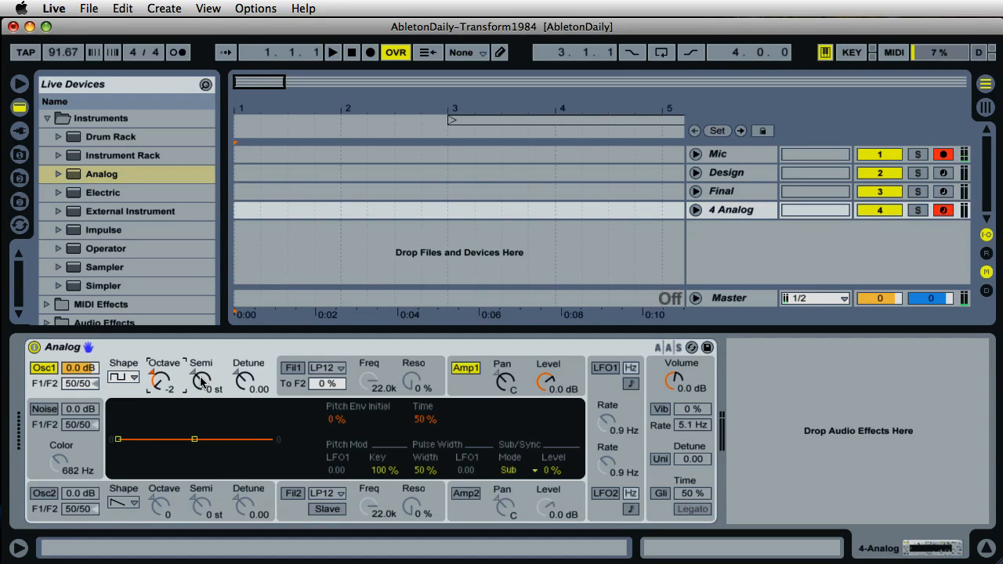
drag(201, 381, 201, 399)
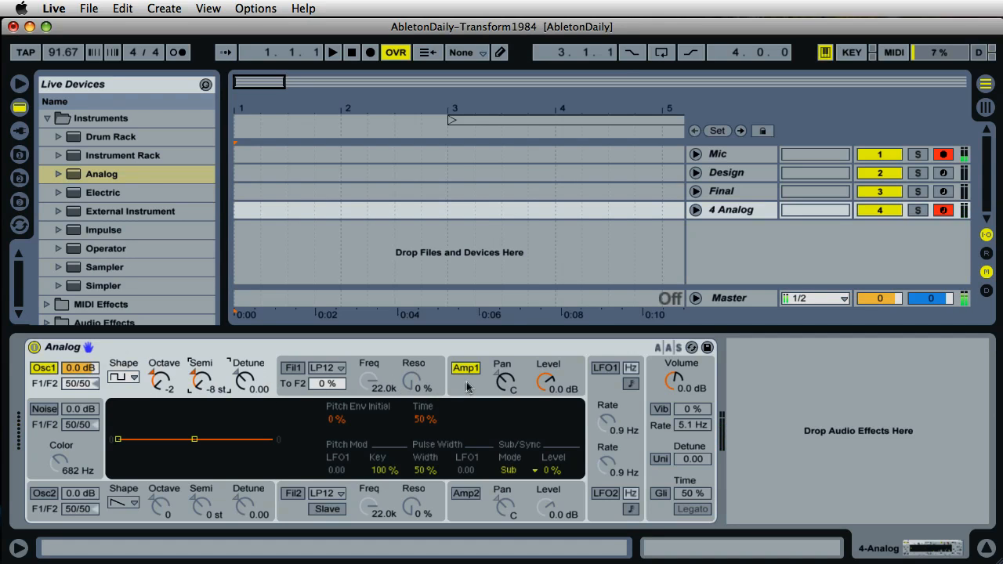
click(465, 366)
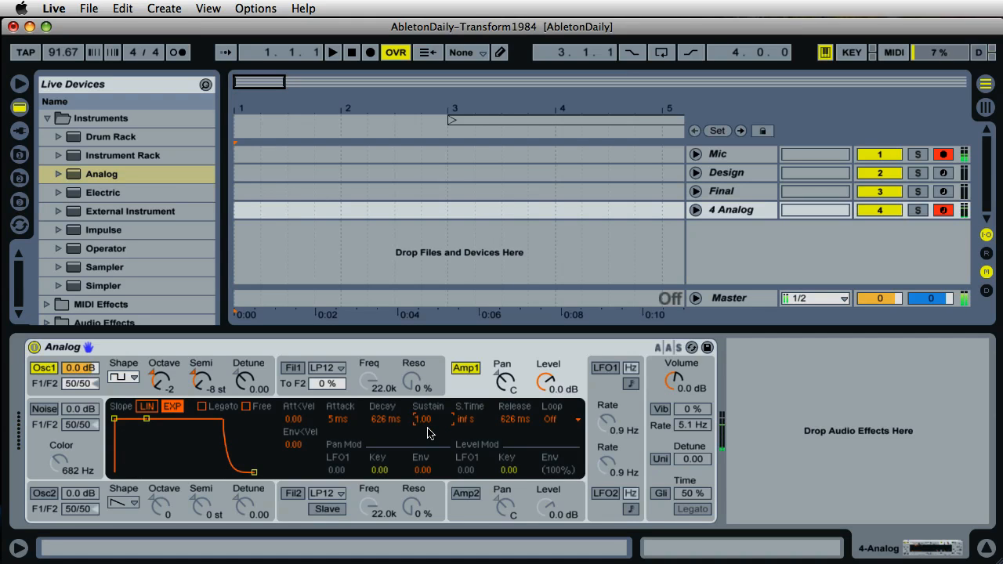
mouse_move(479, 432)
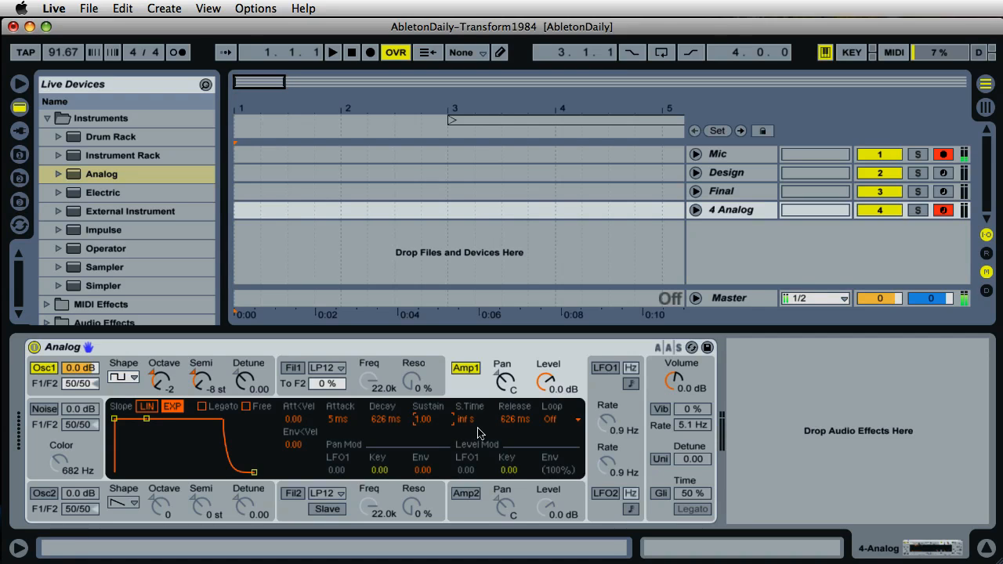
mouse_move(520, 424)
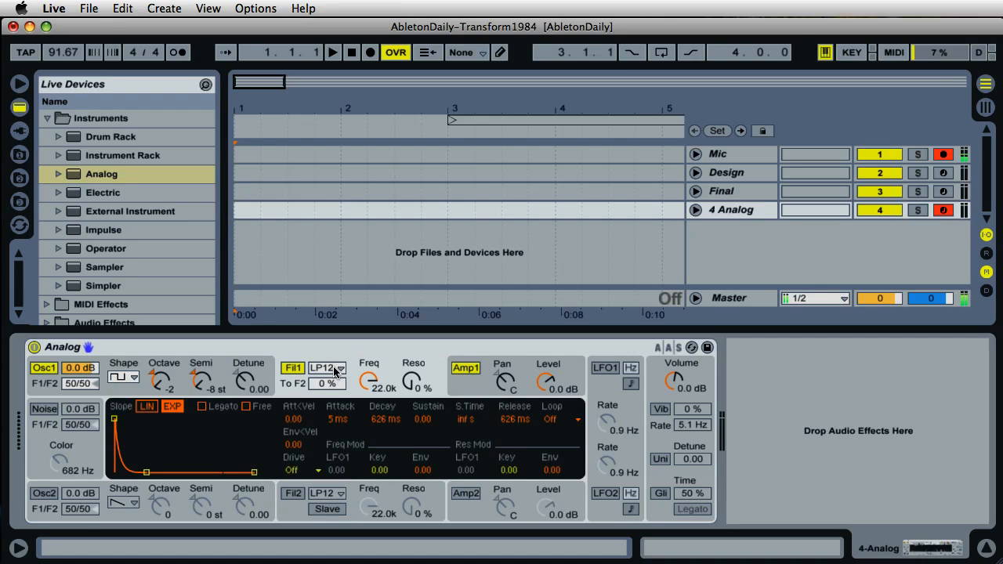
Set Fil1 to HP12 with cutoff near 1.9 kHz and 44% resonance.
click(326, 367)
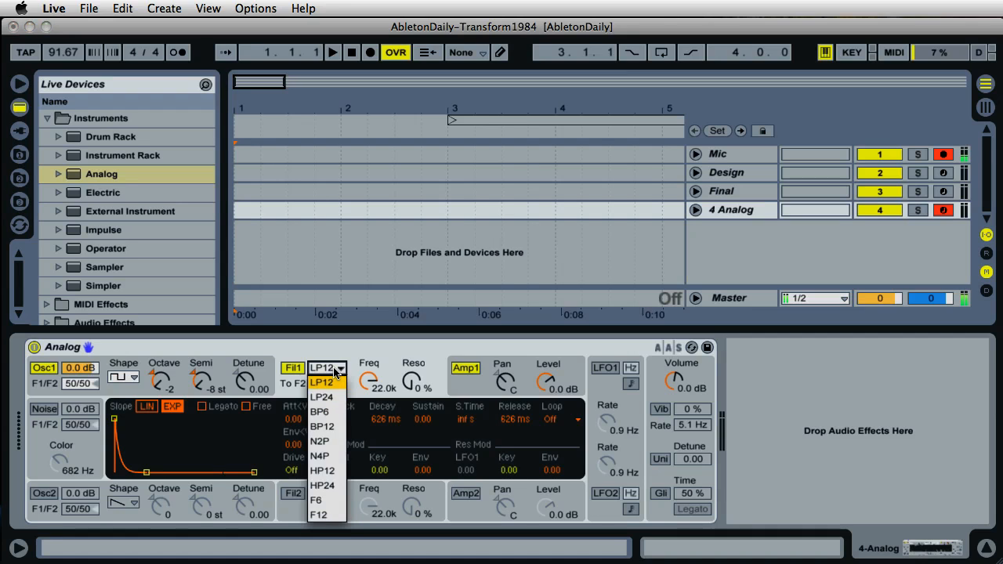
click(321, 470)
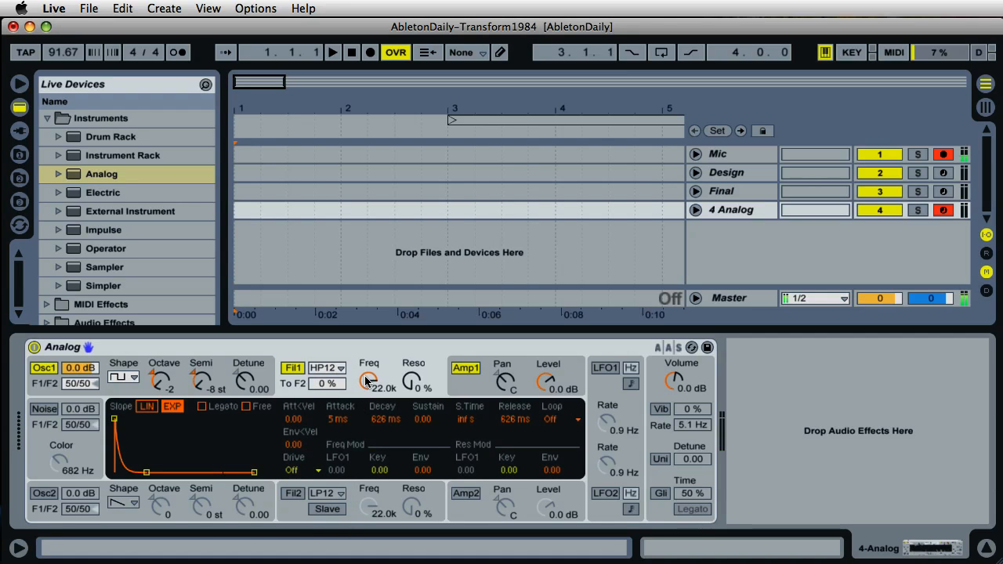
drag(370, 381, 370, 384)
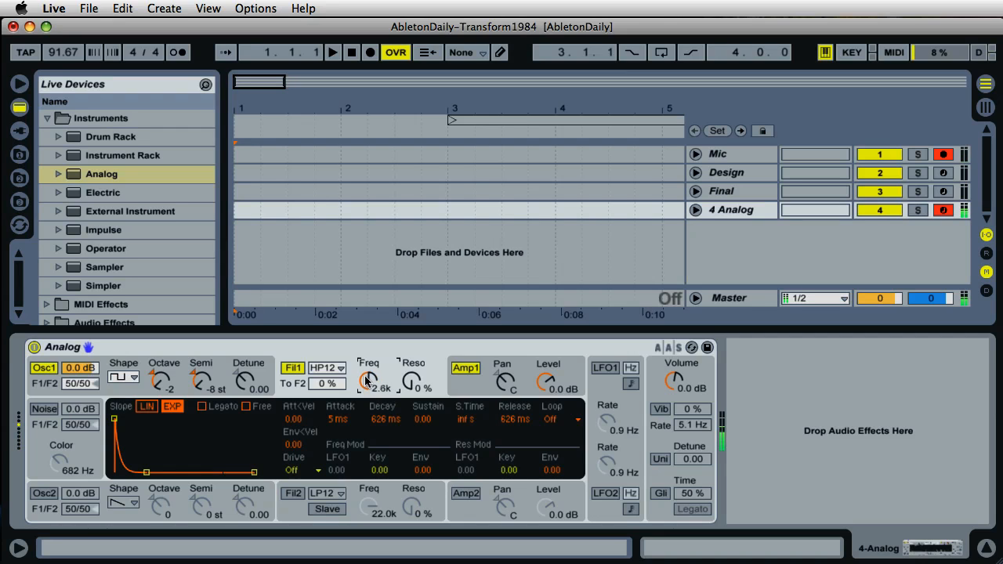
drag(368, 381, 369, 389)
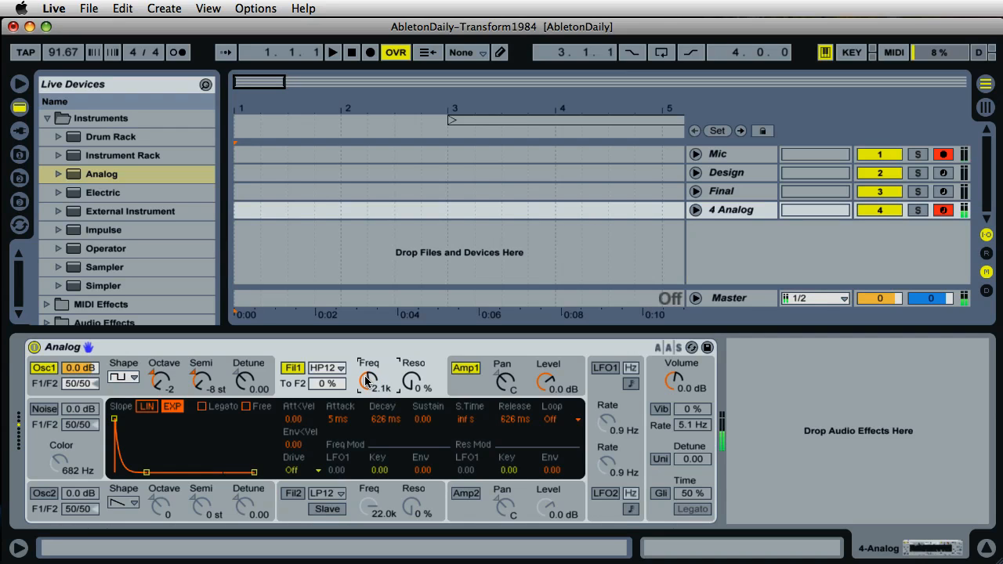
drag(369, 381, 368, 392)
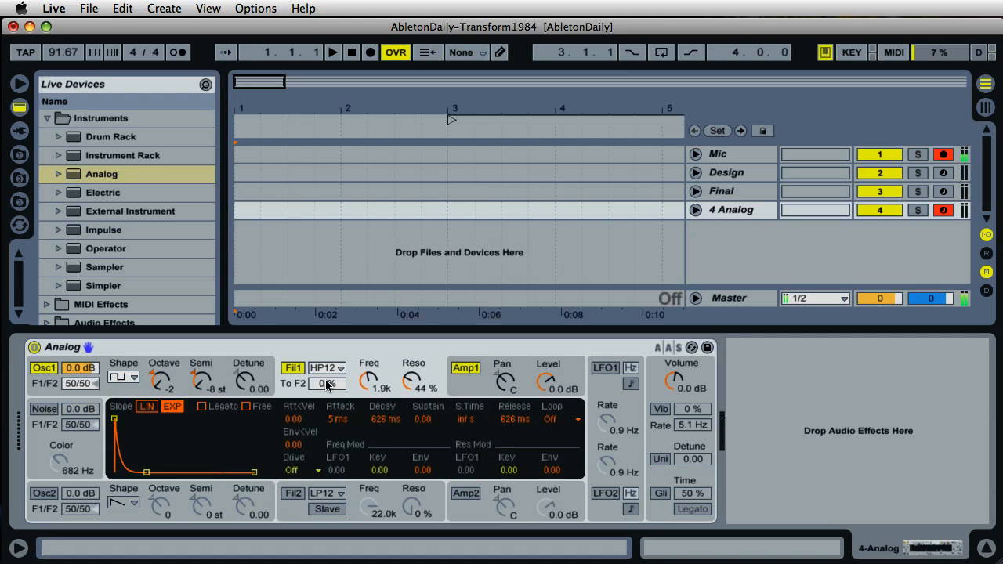
mouse_move(160, 451)
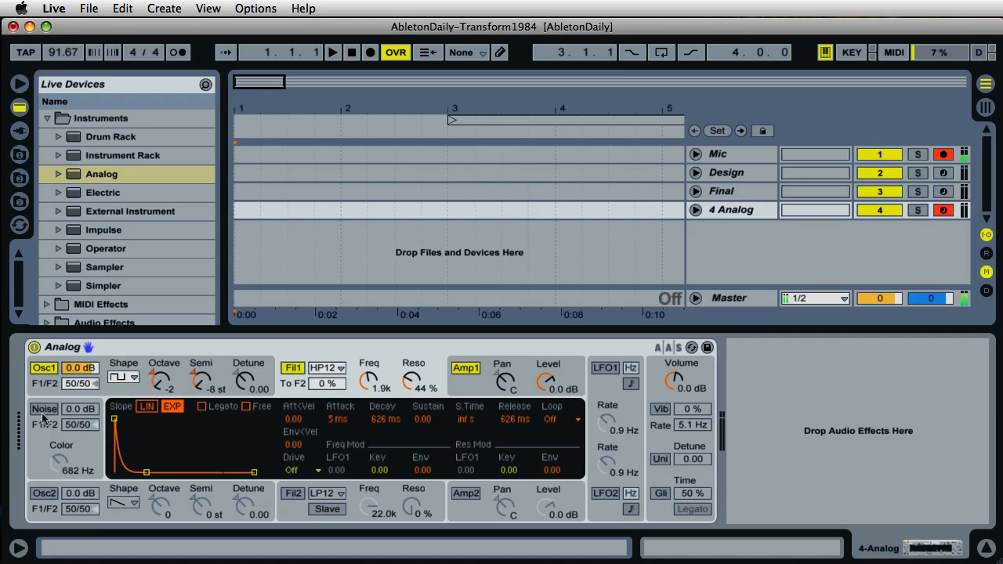
Turn on the noise generator and darken its colour to about 1.9 kHz.
click(43, 407)
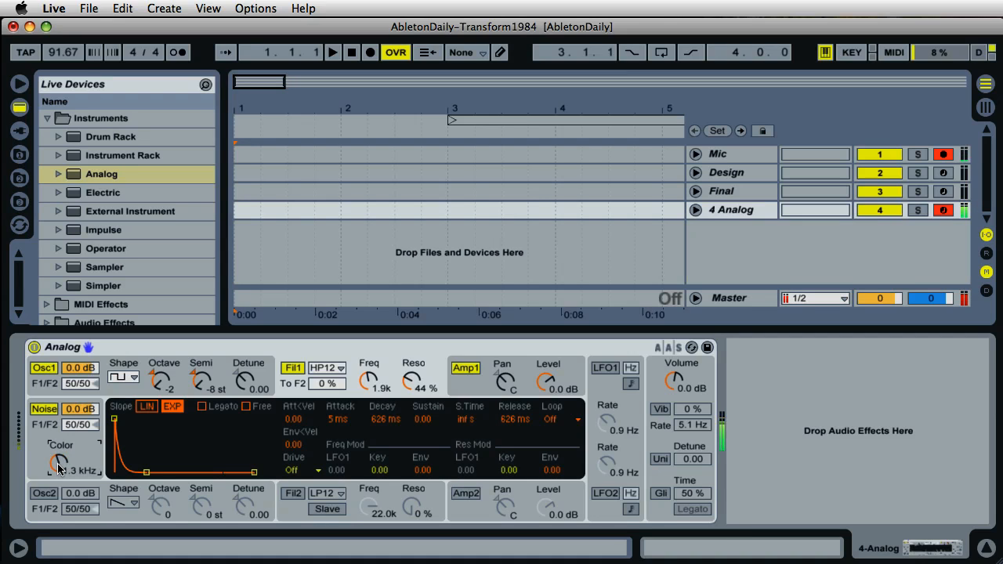
drag(61, 463, 78, 470)
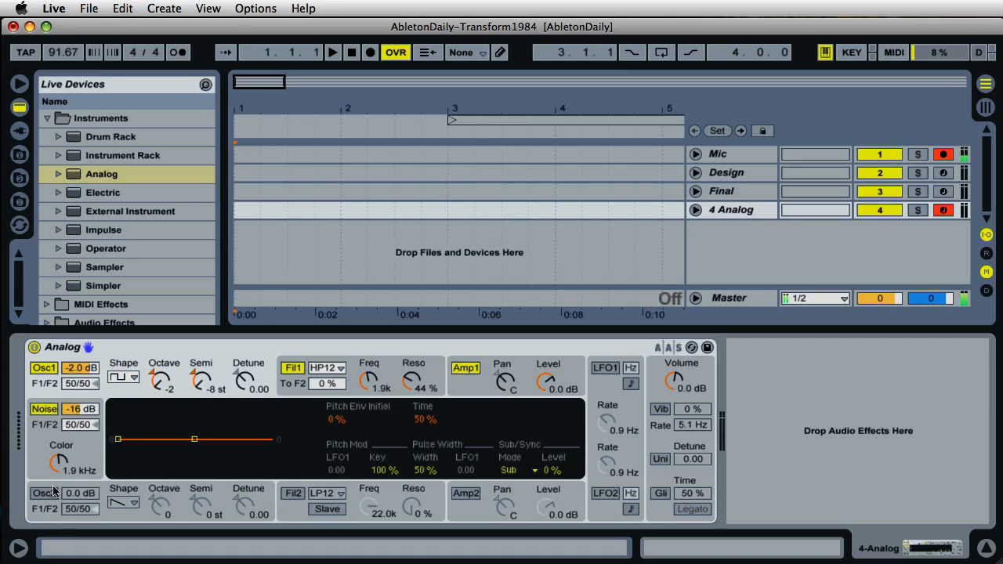
Enable Osc2 as a square wave, pitched down and slightly detuned.
click(44, 492)
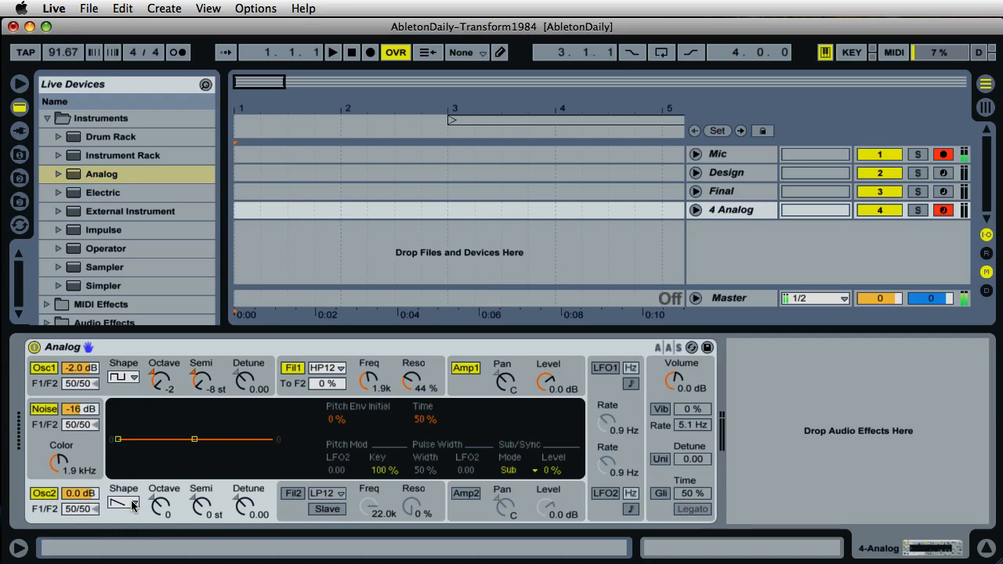
click(122, 505)
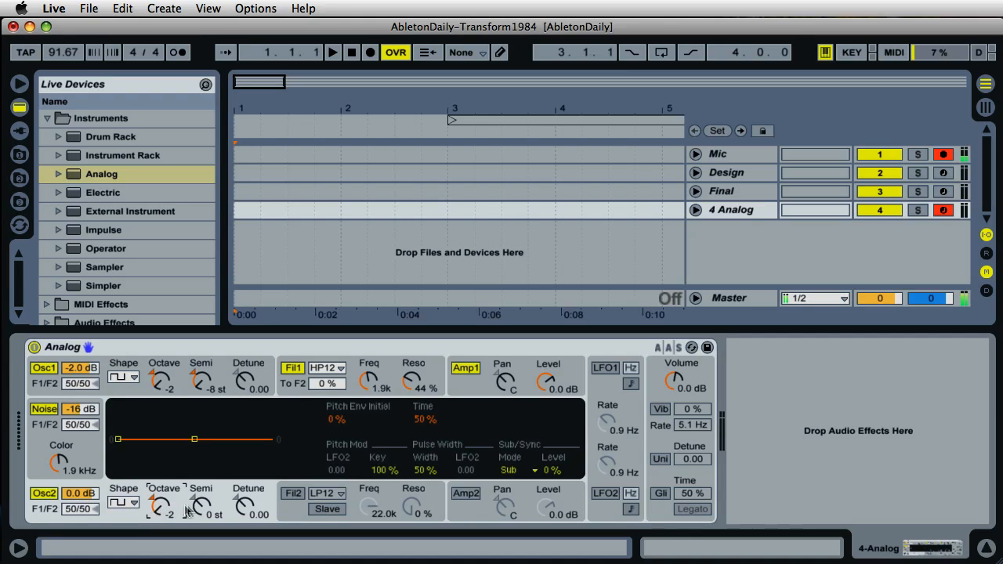
drag(201, 504, 201, 517)
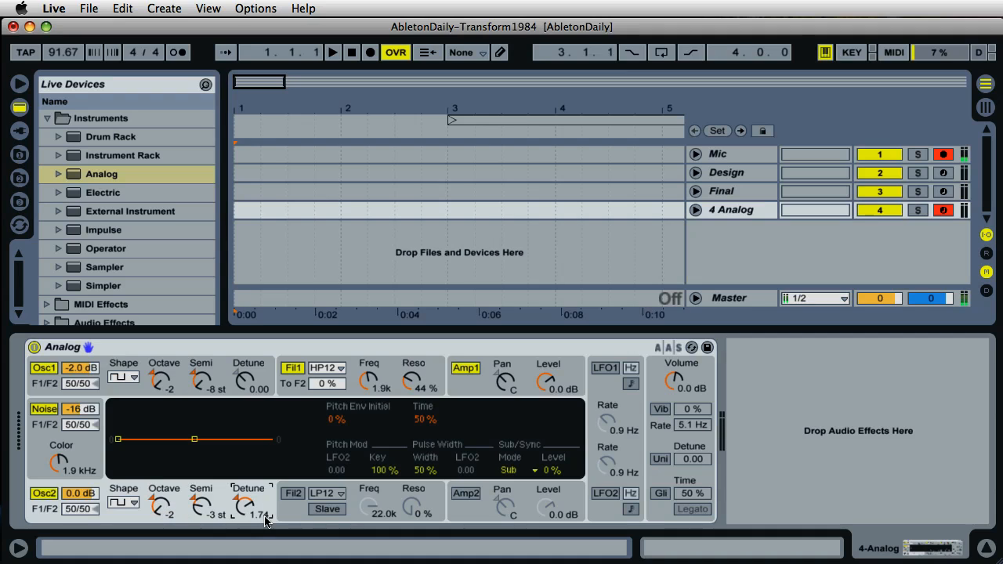
drag(244, 503, 245, 517)
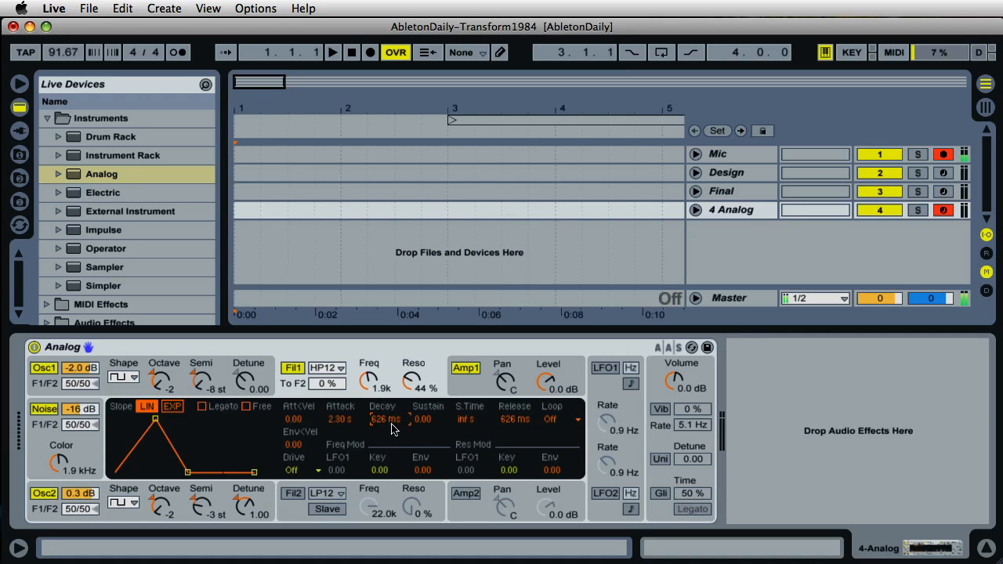
mouse_move(426, 420)
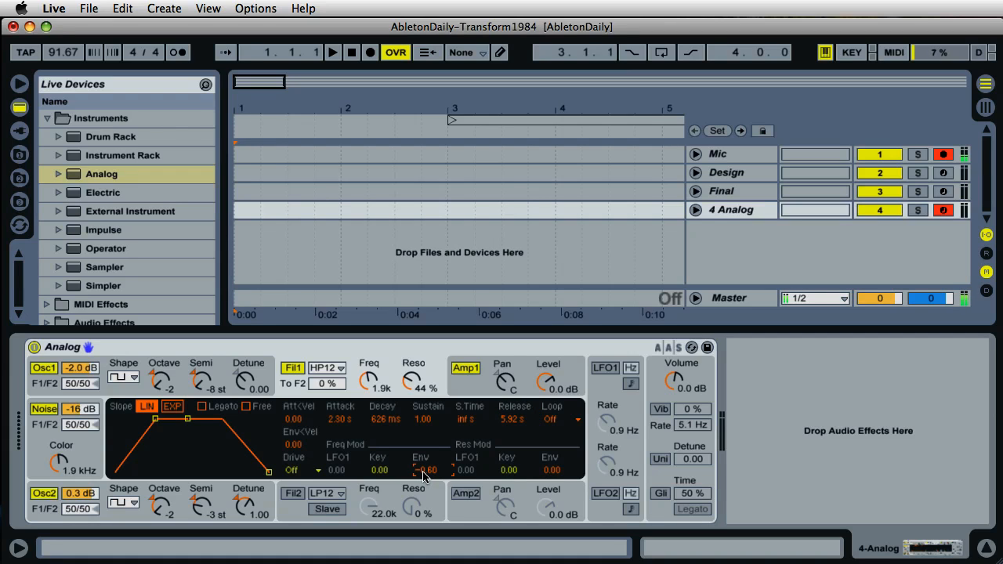
Set the Fil1 envelope's frequency modulation amount to -6.00.
drag(426, 470, 426, 472)
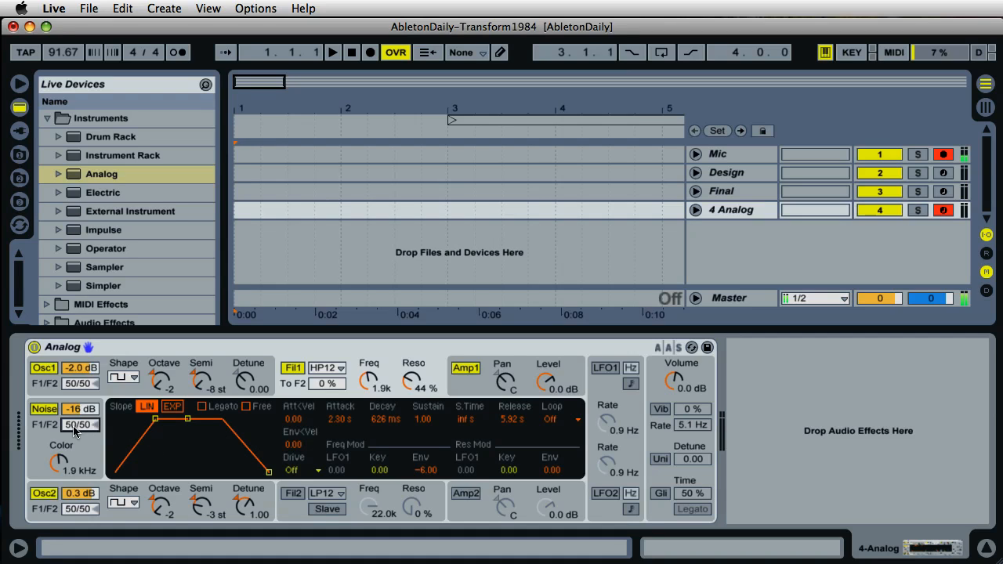
mouse_move(50, 432)
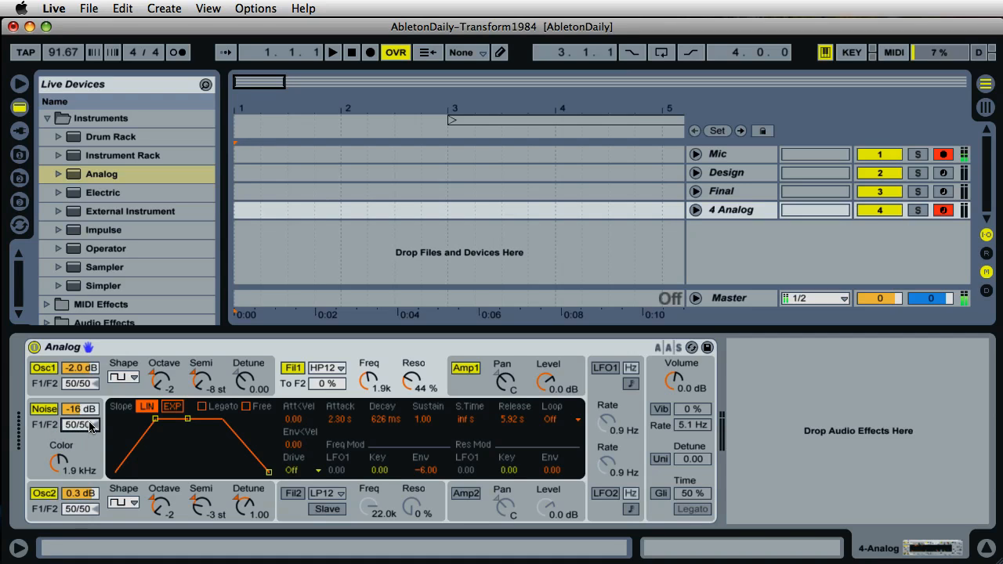
Route the noise generator into filter 1 only.
click(79, 424)
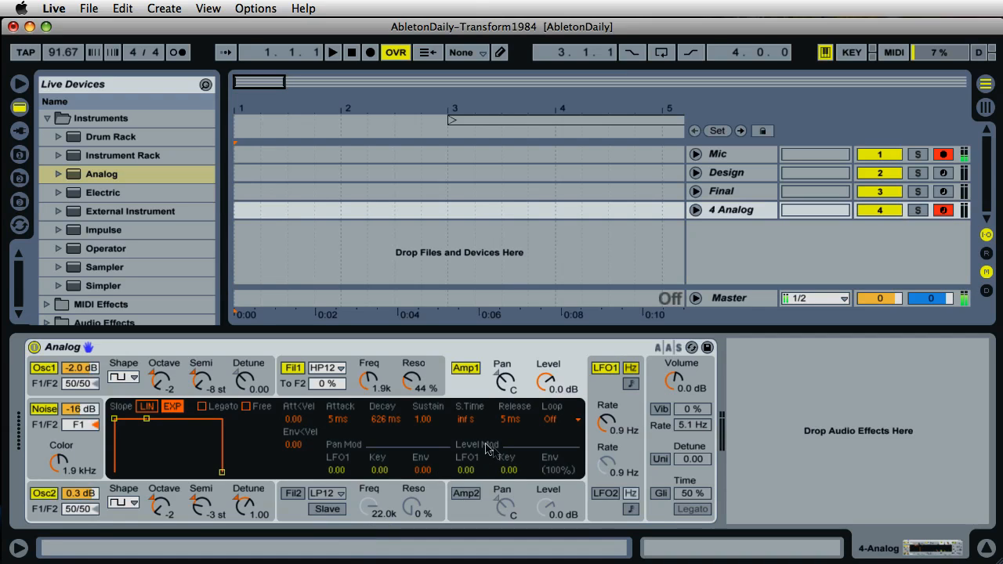
mouse_move(479, 452)
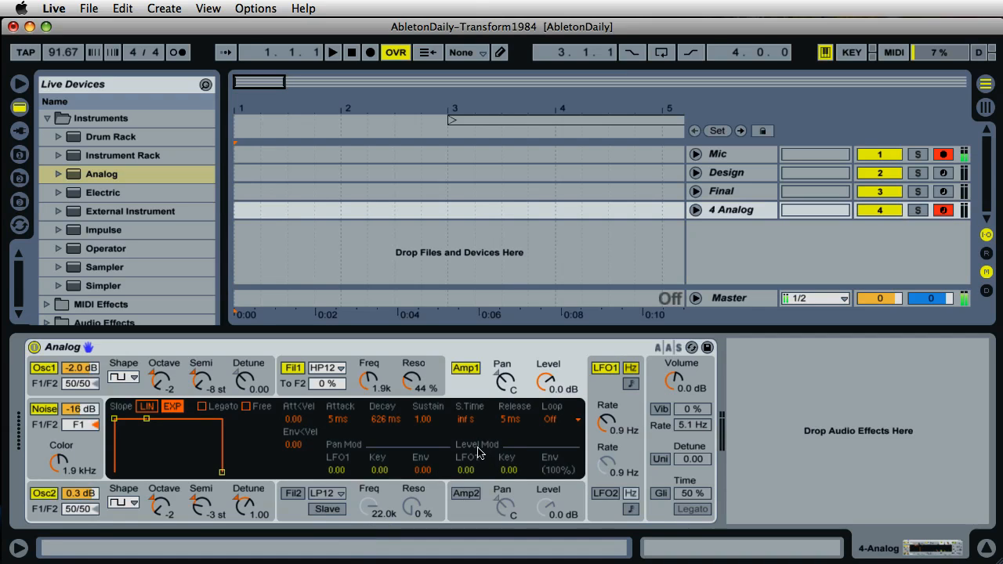
mouse_move(467, 478)
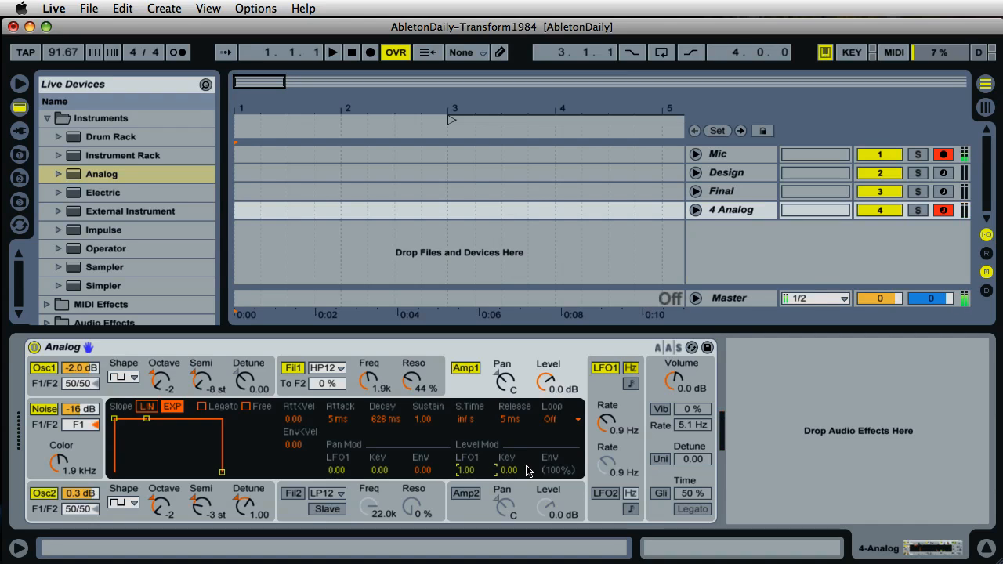
mouse_move(609, 424)
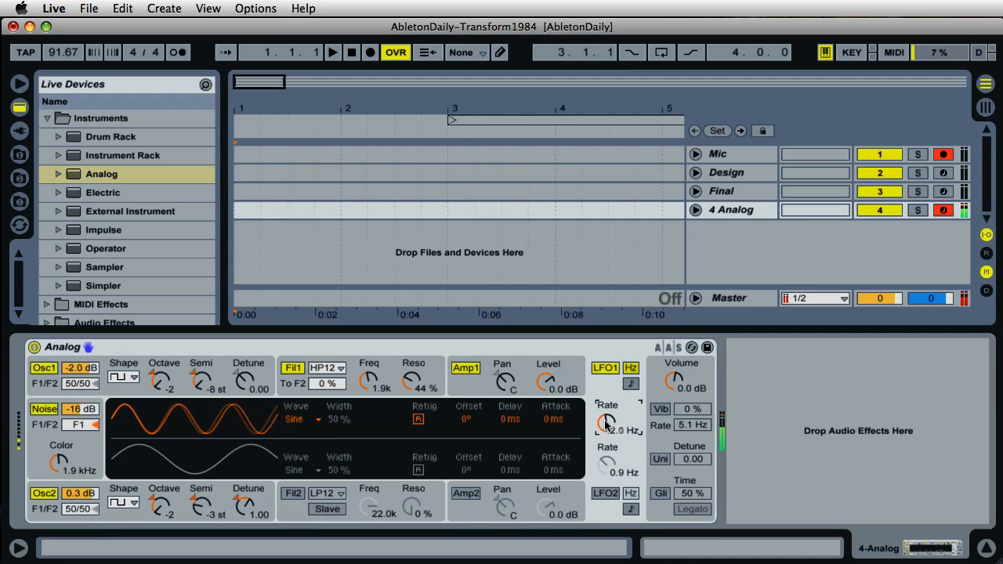
Raise the LFO1 rate to about 4.6 Hz.
drag(609, 423, 609, 407)
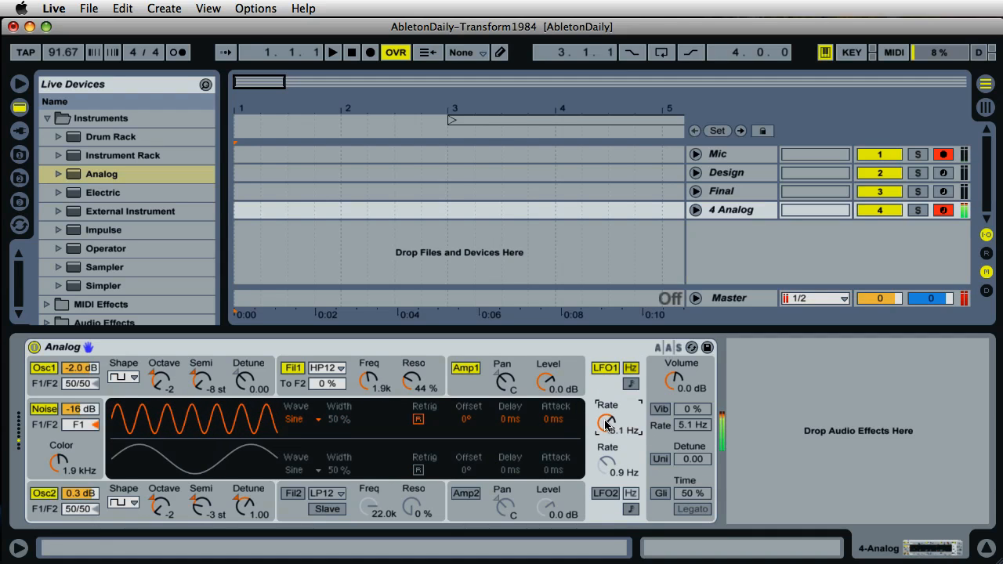
drag(608, 423, 615, 436)
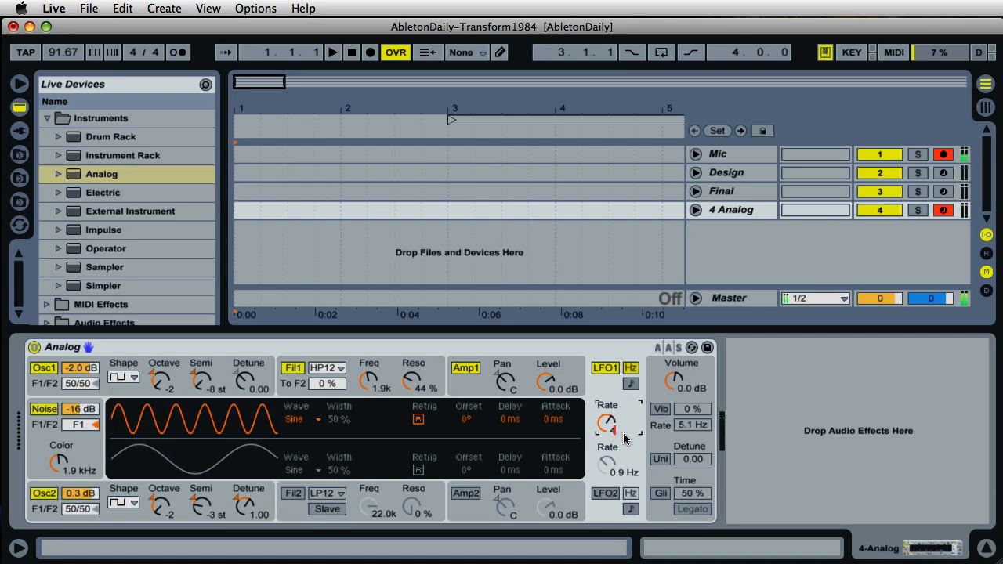
drag(609, 423, 609, 439)
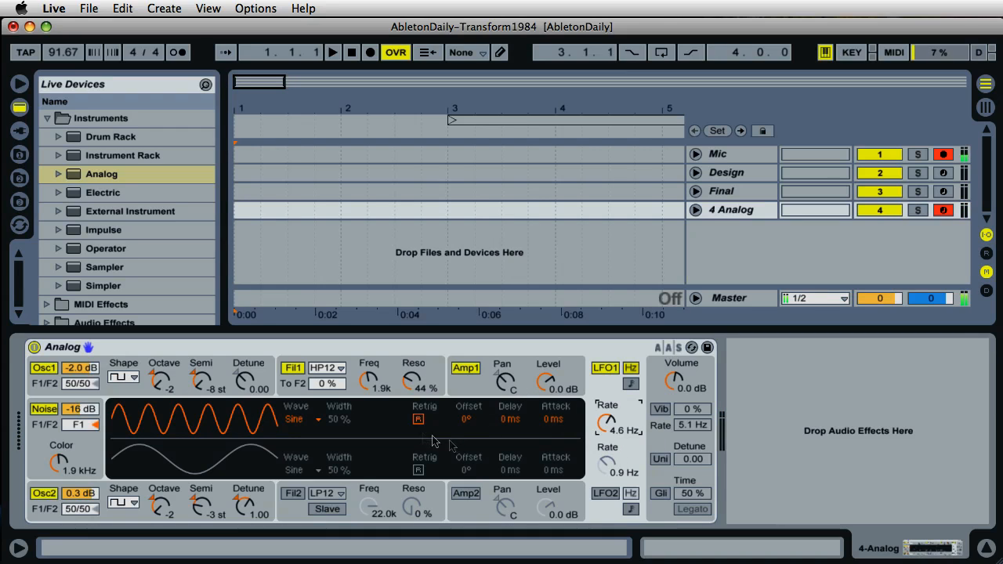
Switch LFO1's waveform to Rect (square).
click(301, 419)
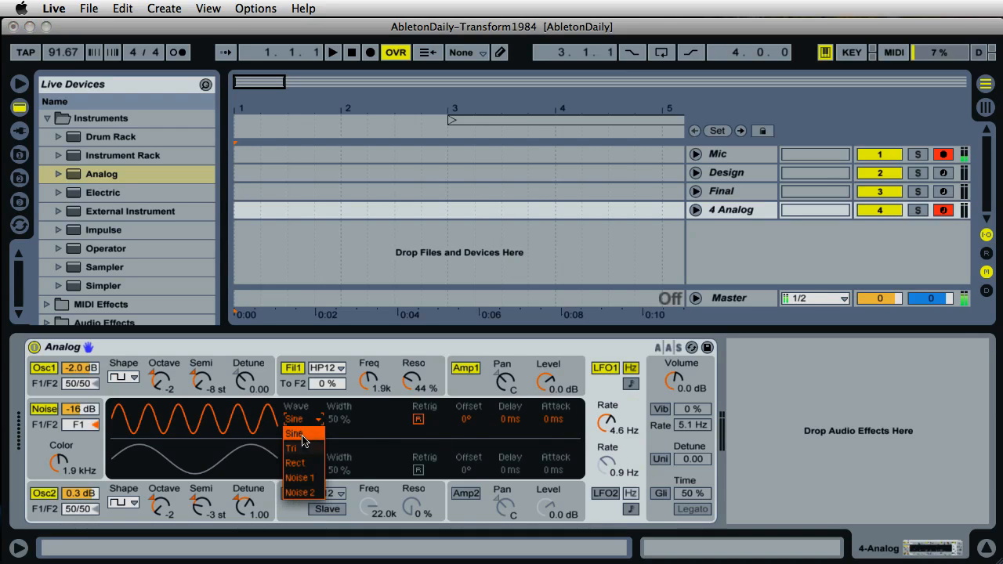
click(294, 462)
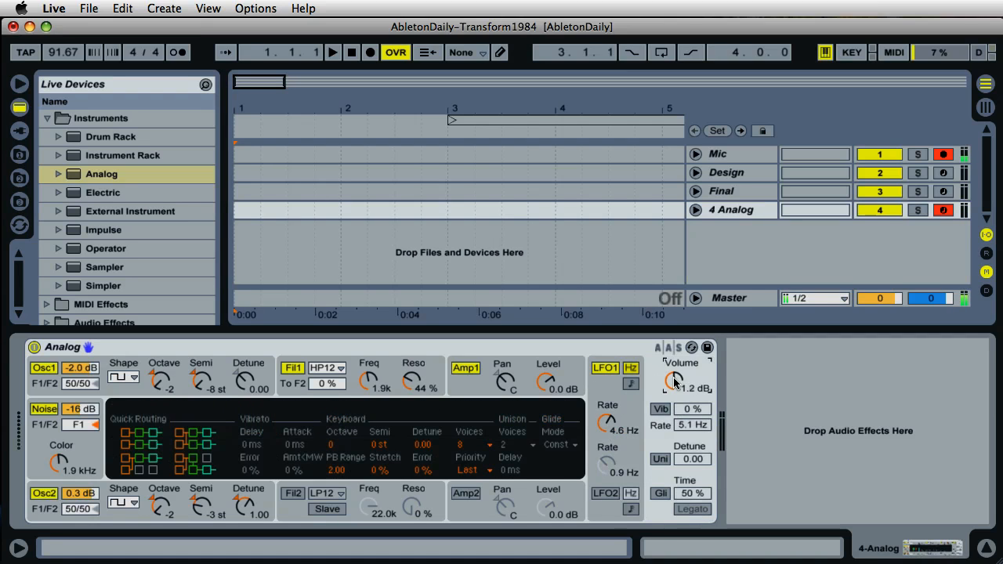
Set Analog's global Volume to about -4.3 dB.
drag(676, 381, 675, 376)
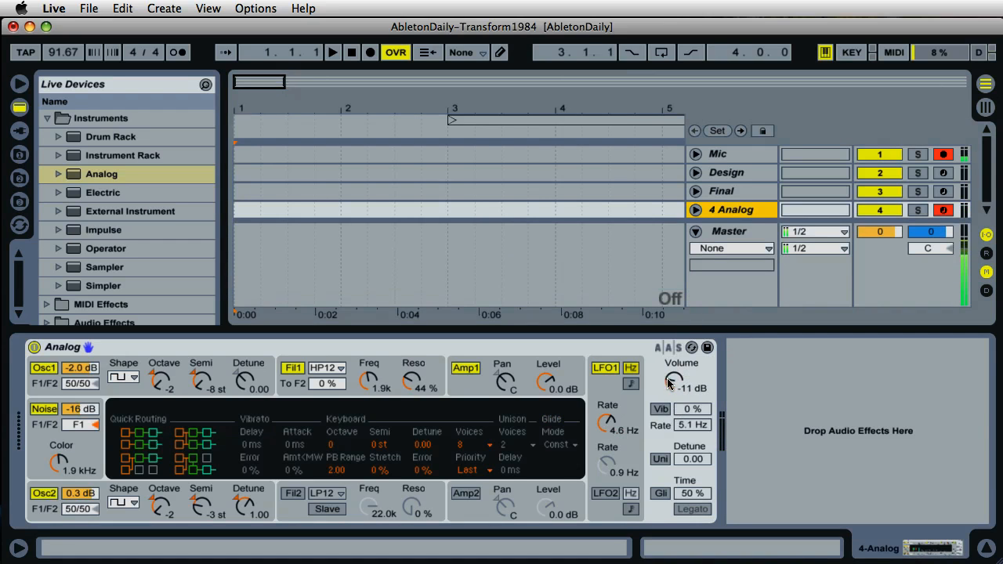
drag(674, 381, 674, 361)
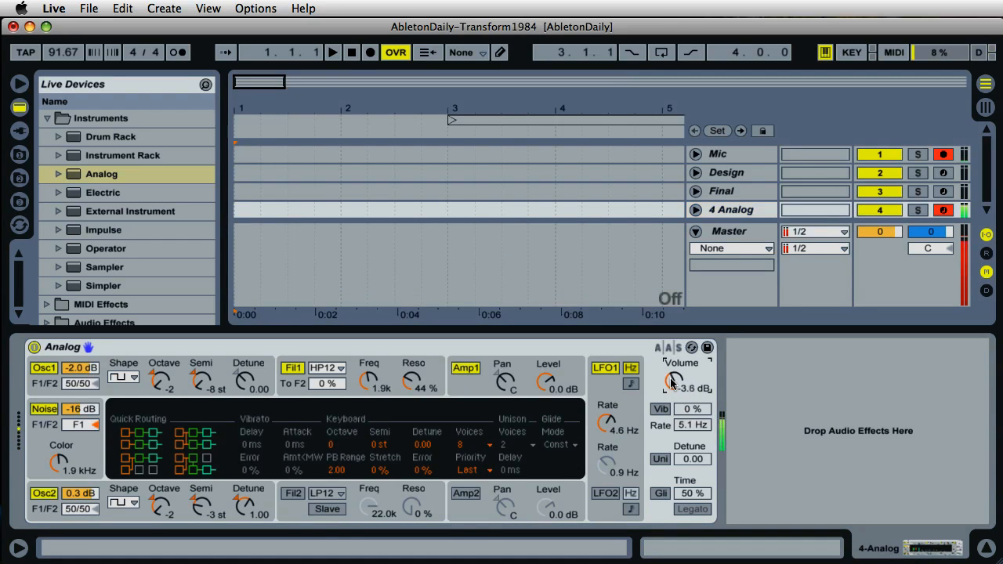
drag(674, 381, 674, 389)
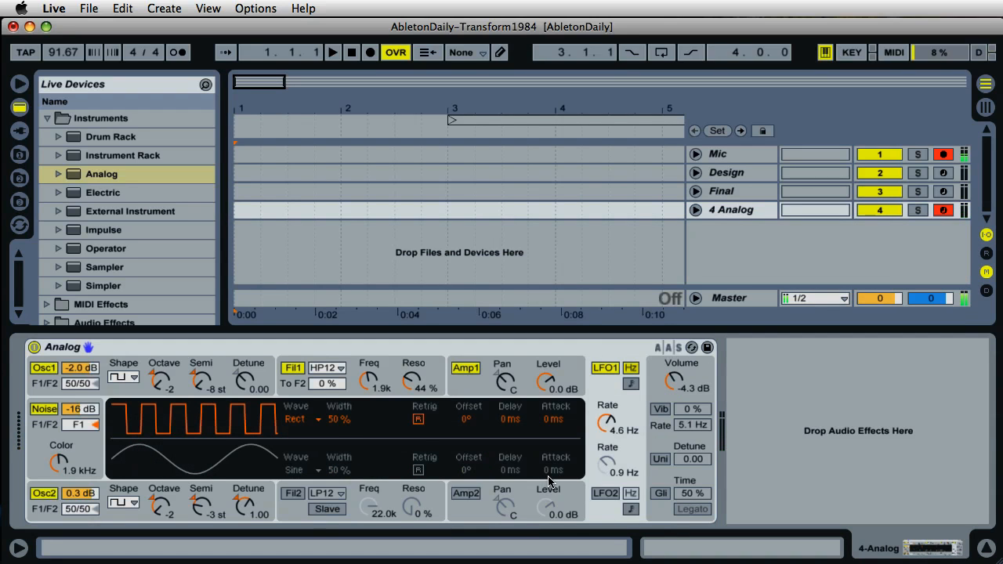
mouse_move(399, 426)
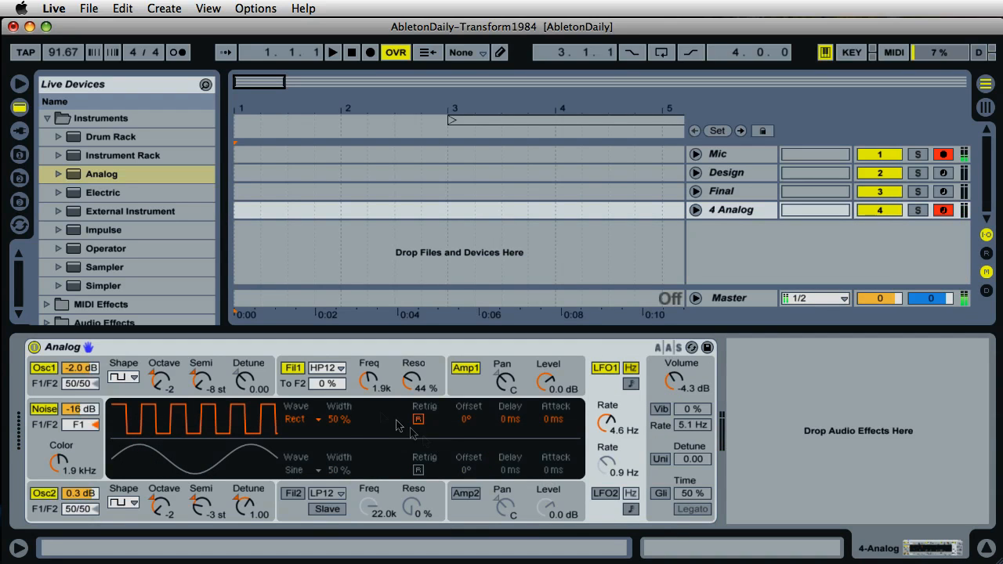
mouse_move(295, 394)
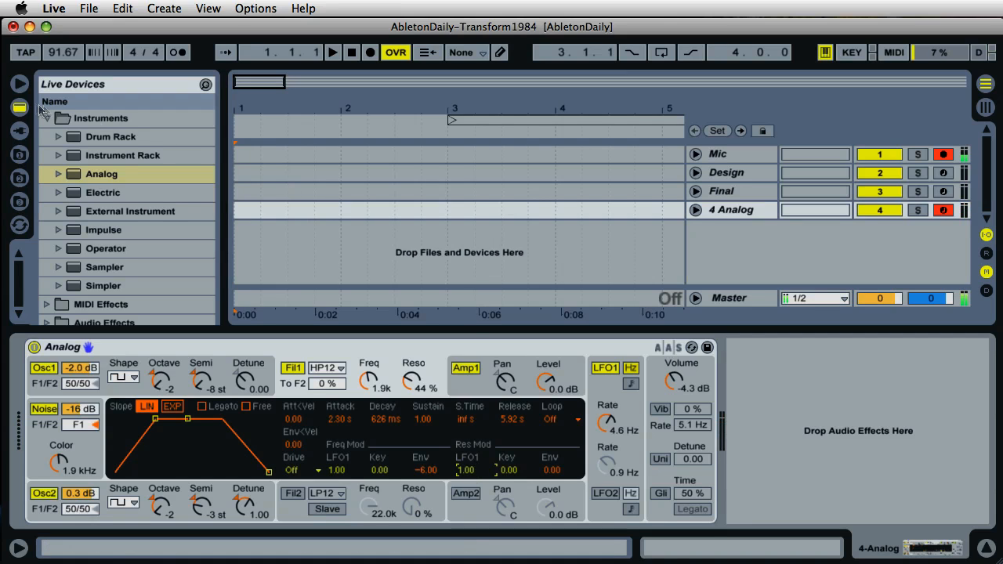
Add a Chorus from Audio Effects after the Analog synth on the 4 Analog track.
click(47, 117)
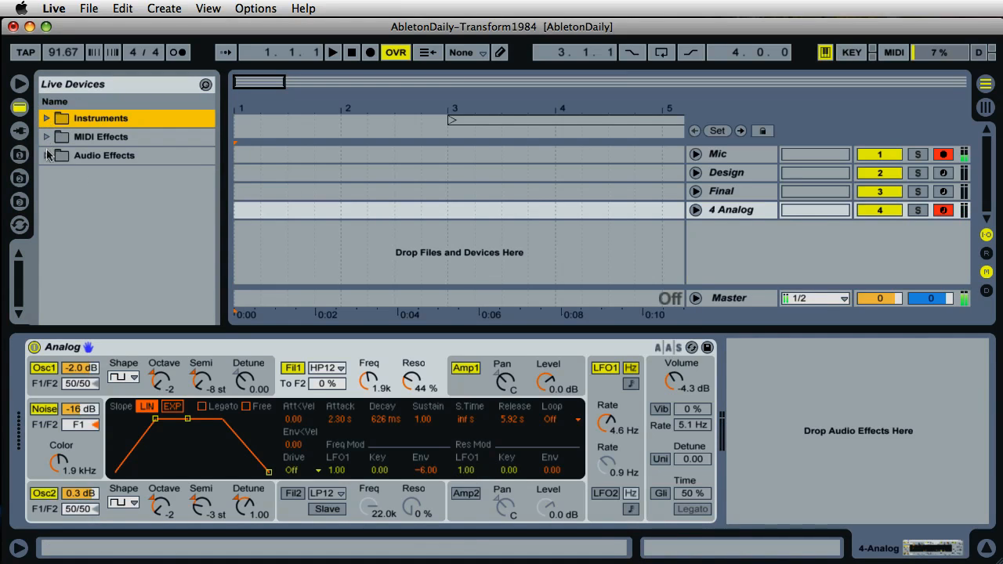
click(47, 155)
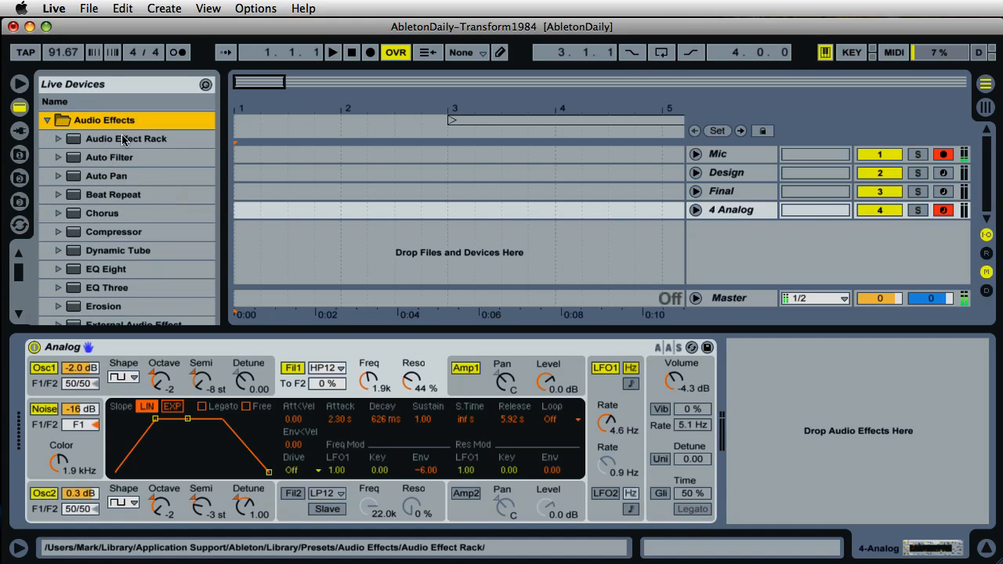
click(102, 213)
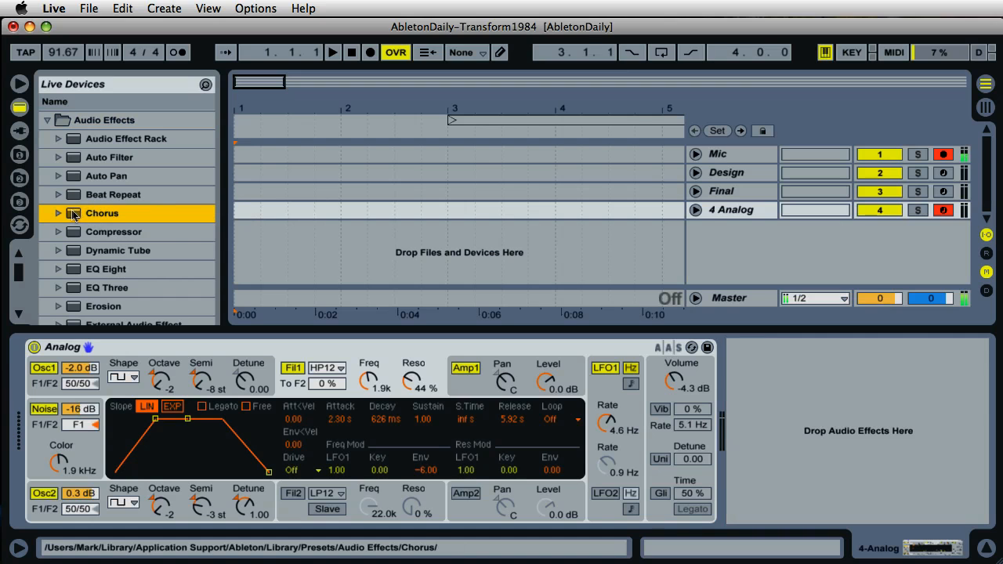
double_click(102, 213)
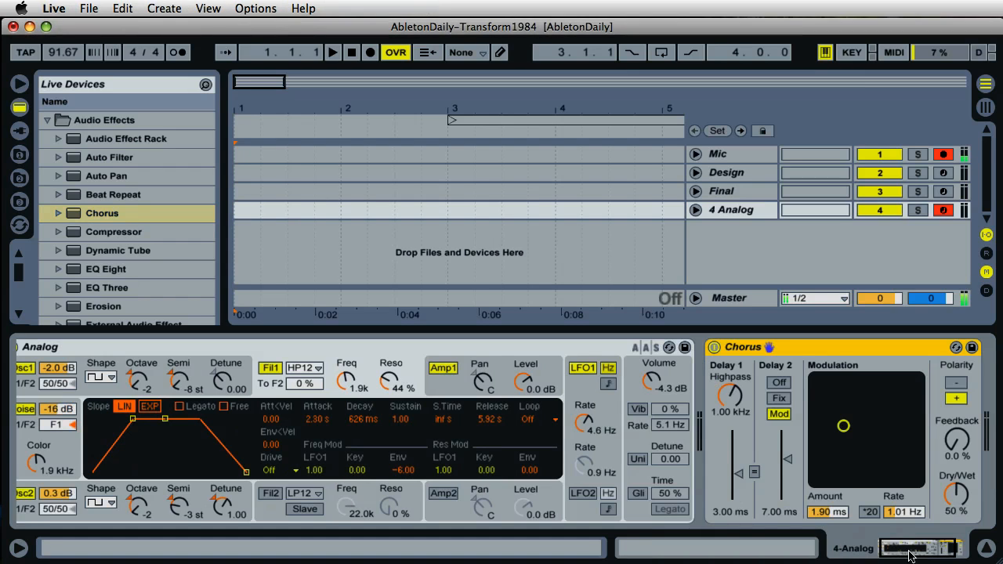
mouse_move(729, 406)
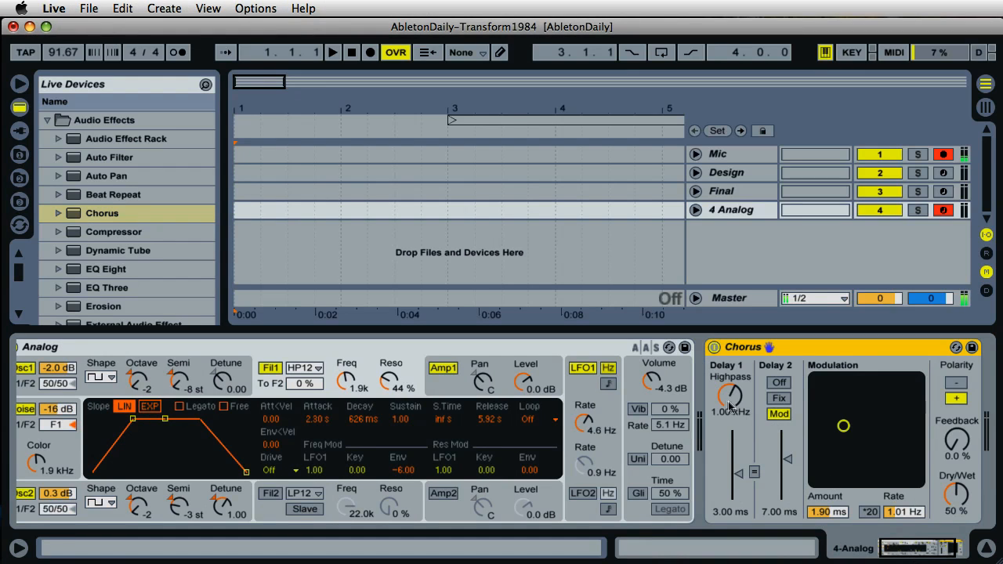
Shape the Chorus to 40% feedback, a 3.44 Hz rate and 63% dry/wet with a lower highpass.
drag(729, 395, 743, 420)
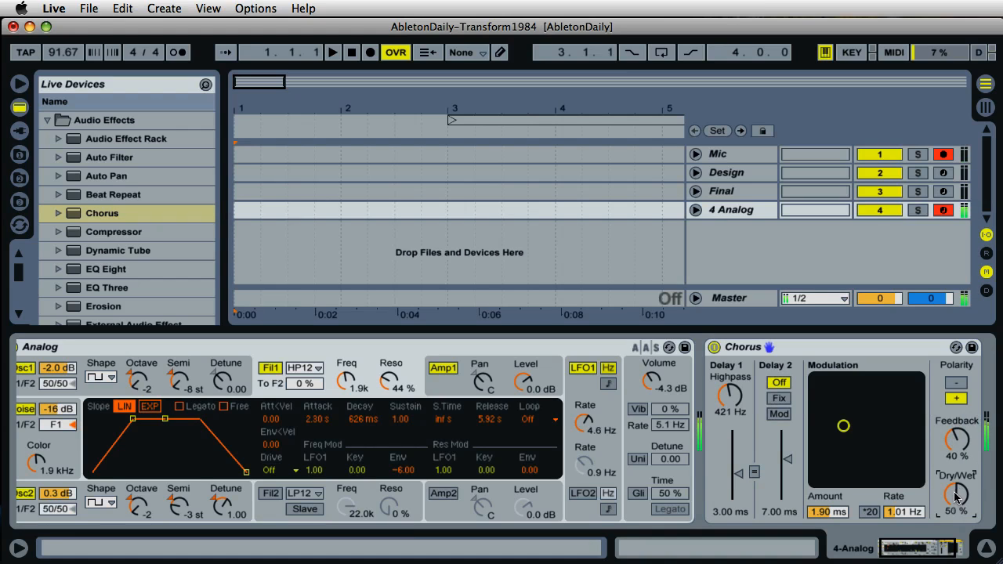
drag(957, 501, 956, 478)
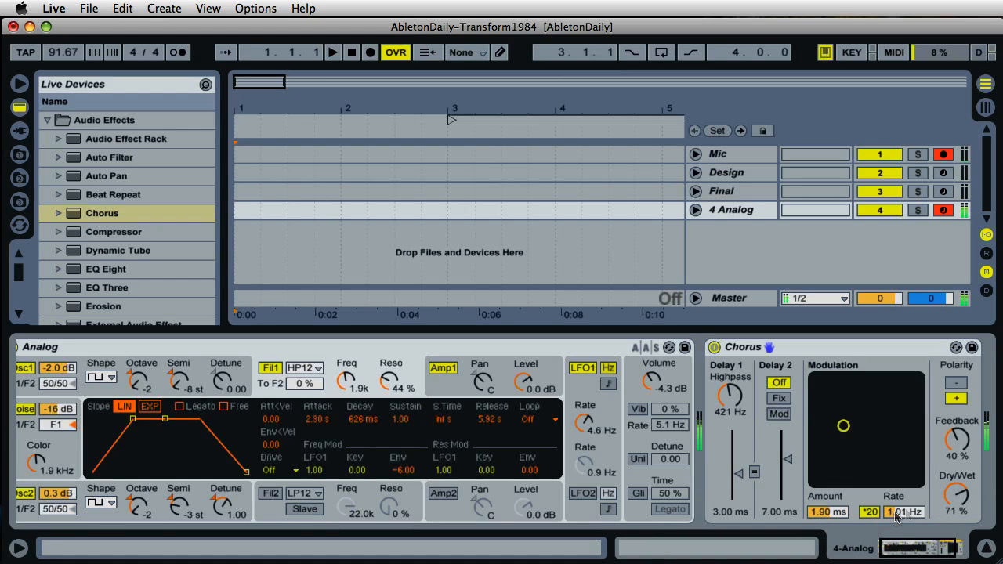
drag(906, 511, 906, 485)
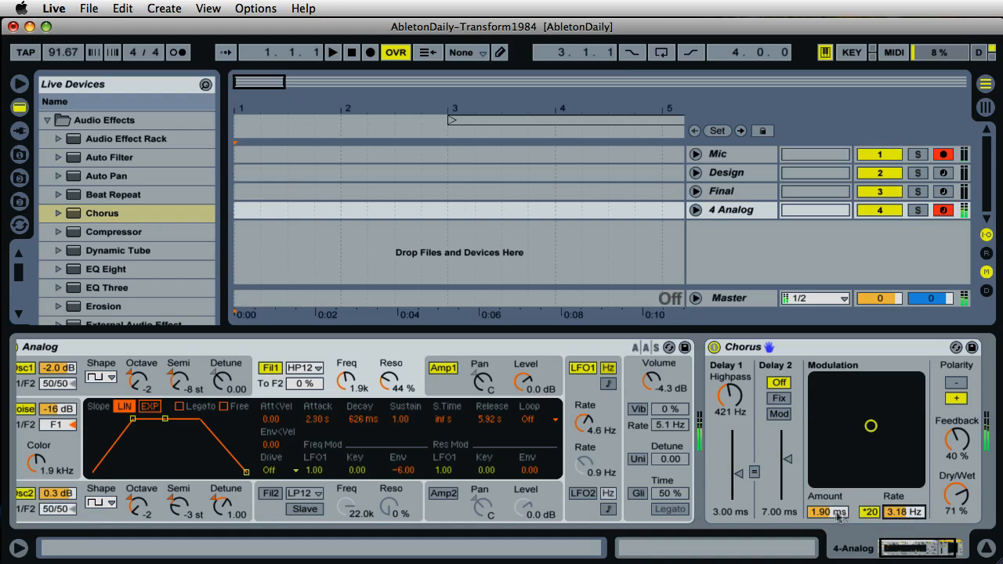
drag(828, 511, 823, 517)
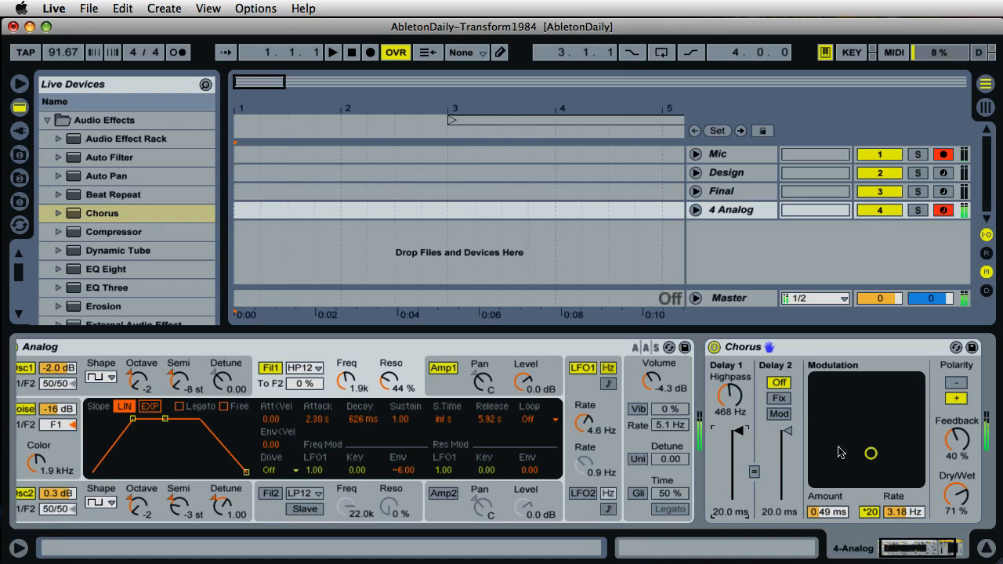
drag(828, 511, 828, 502)
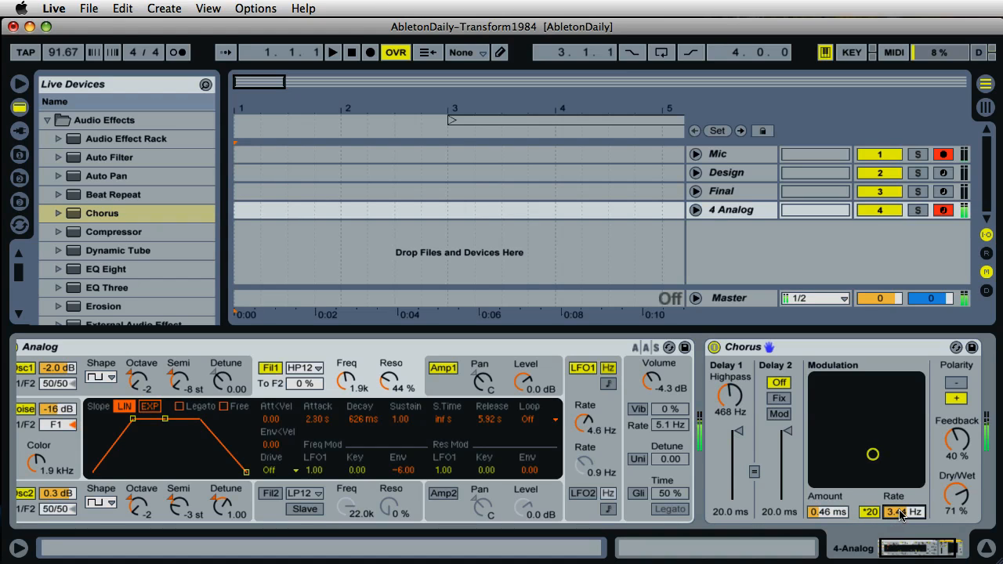
drag(956, 499, 956, 518)
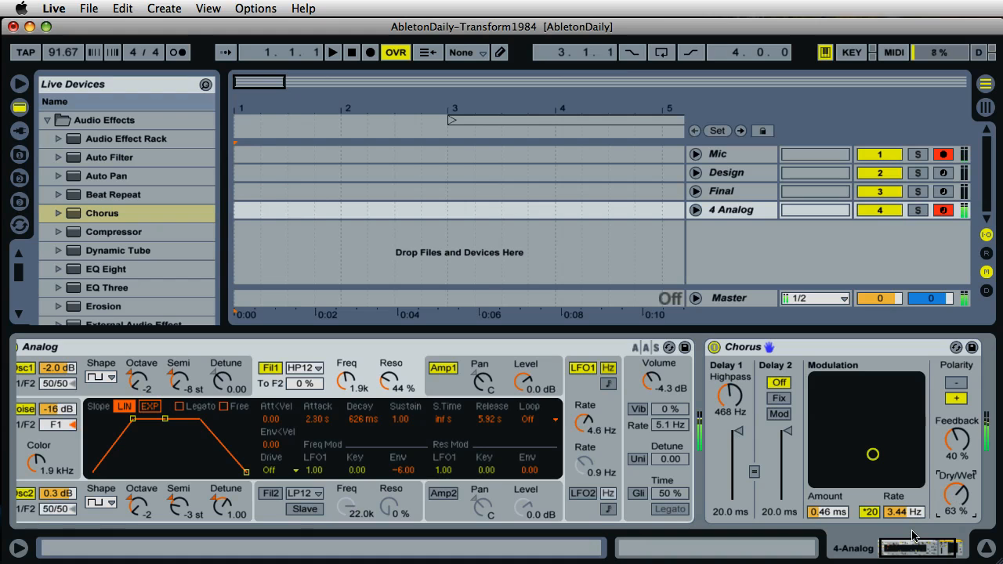
mouse_move(954, 555)
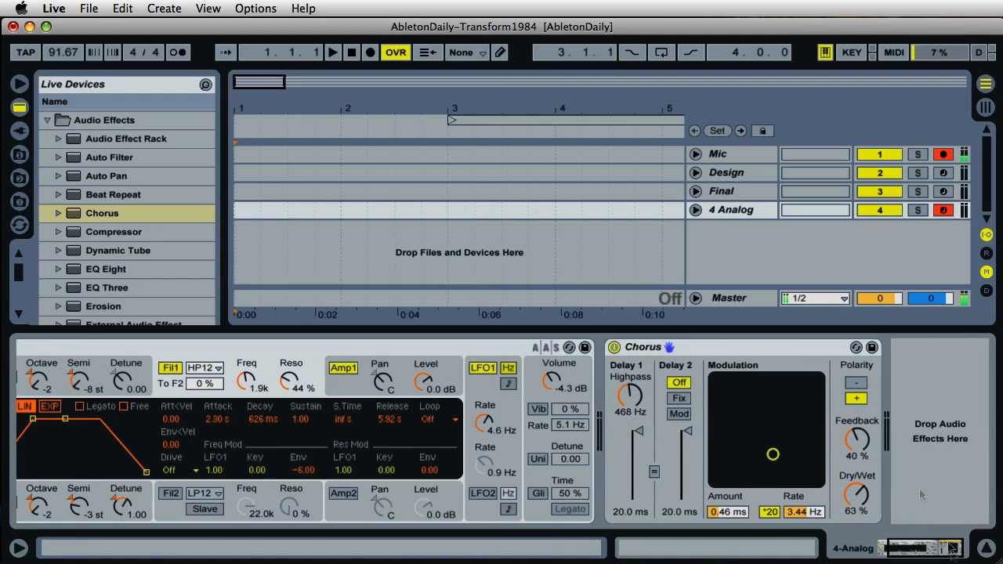
mouse_move(792, 389)
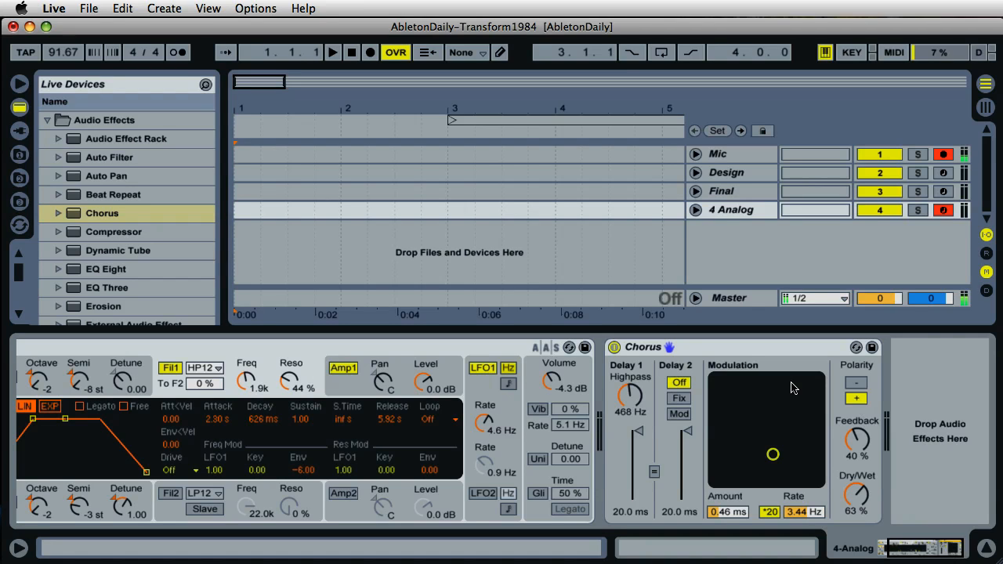
mouse_move(790, 387)
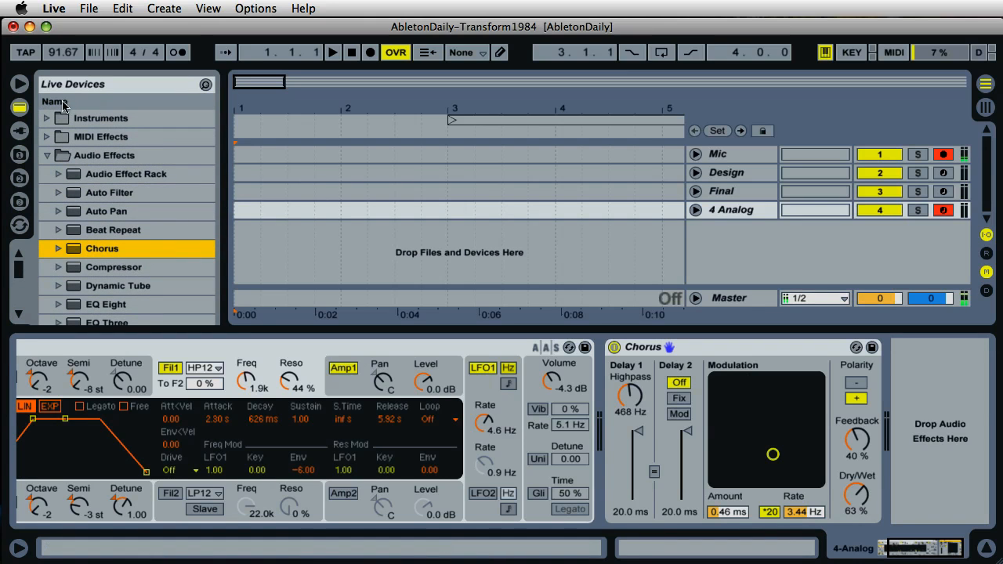
Add a Vocoder after the Chorus in retro band mode with its gate at -48 dB.
click(103, 136)
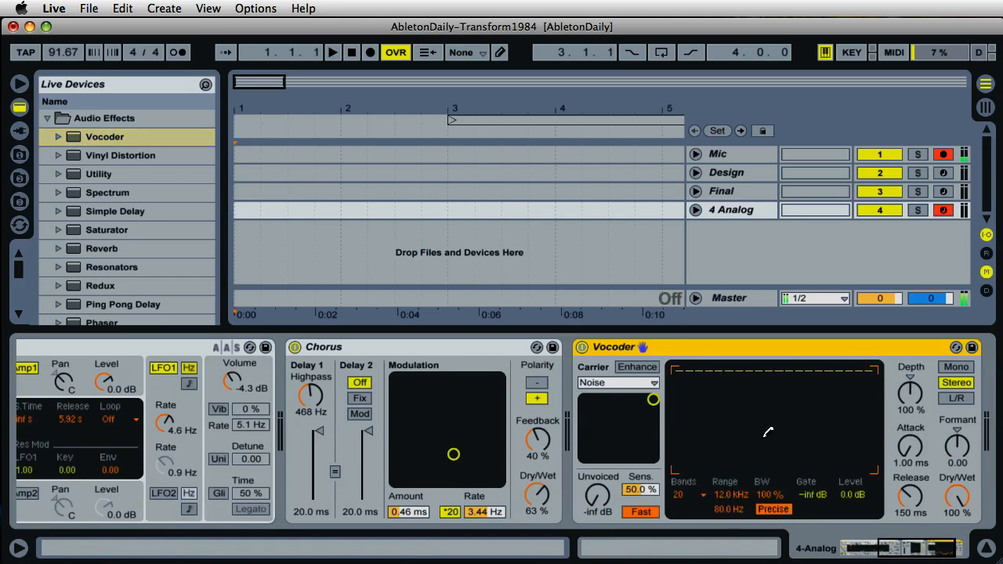
mouse_move(682, 392)
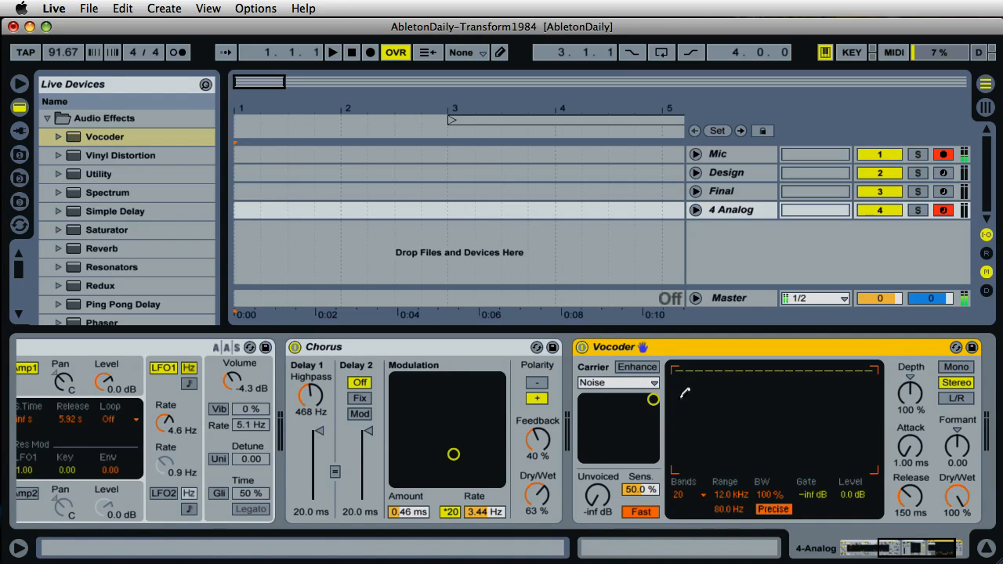
mouse_move(723, 399)
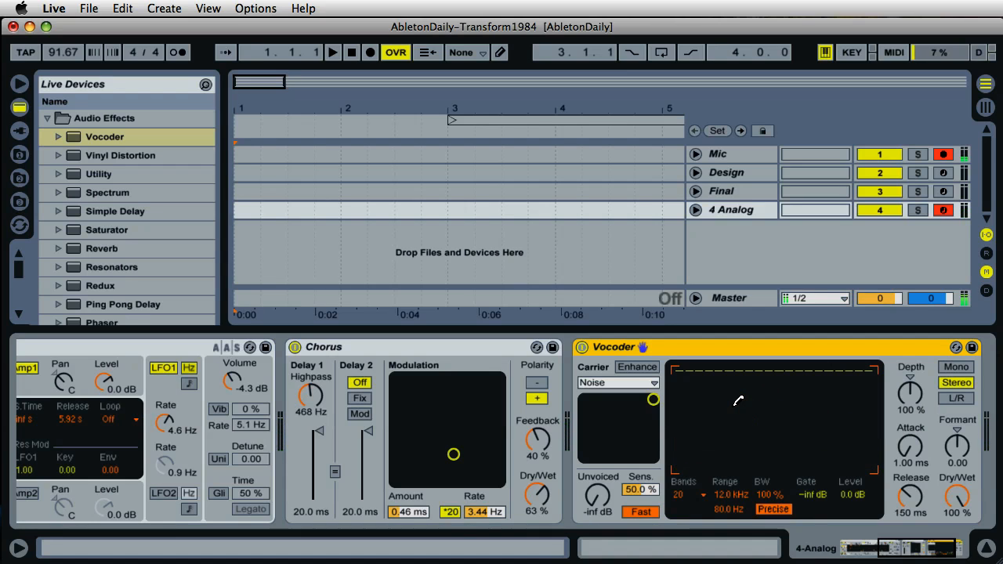
mouse_move(646, 384)
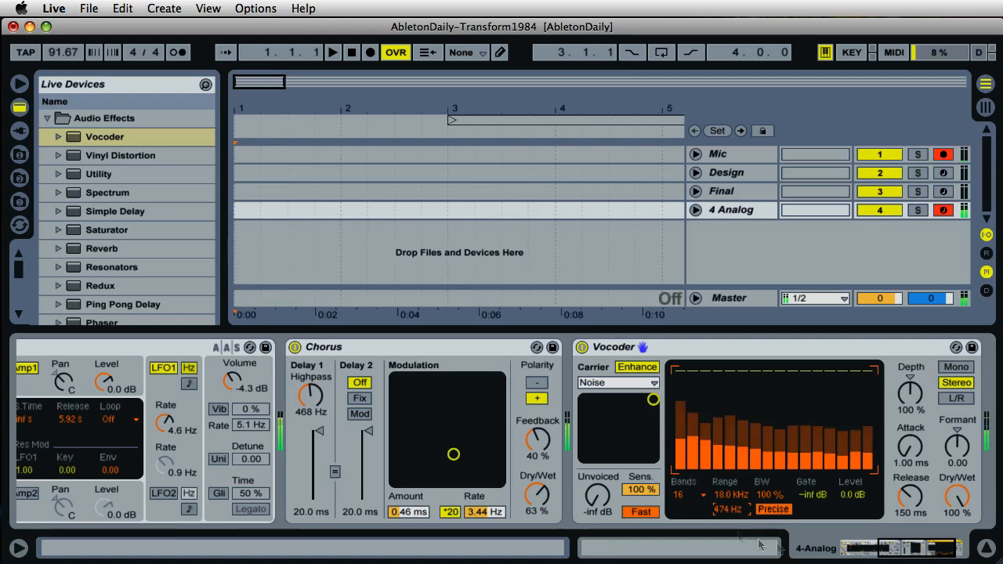
click(772, 508)
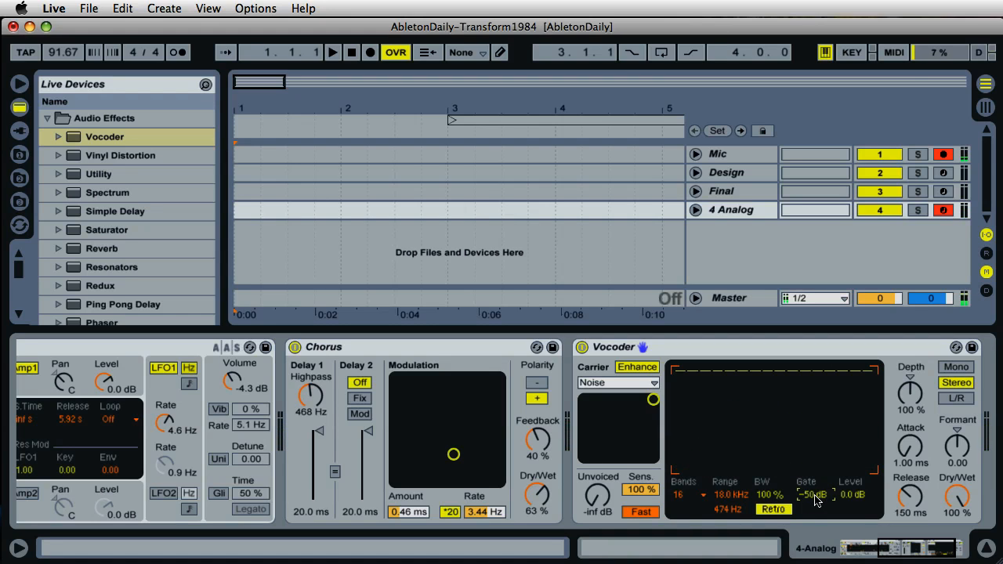
drag(815, 495, 815, 486)
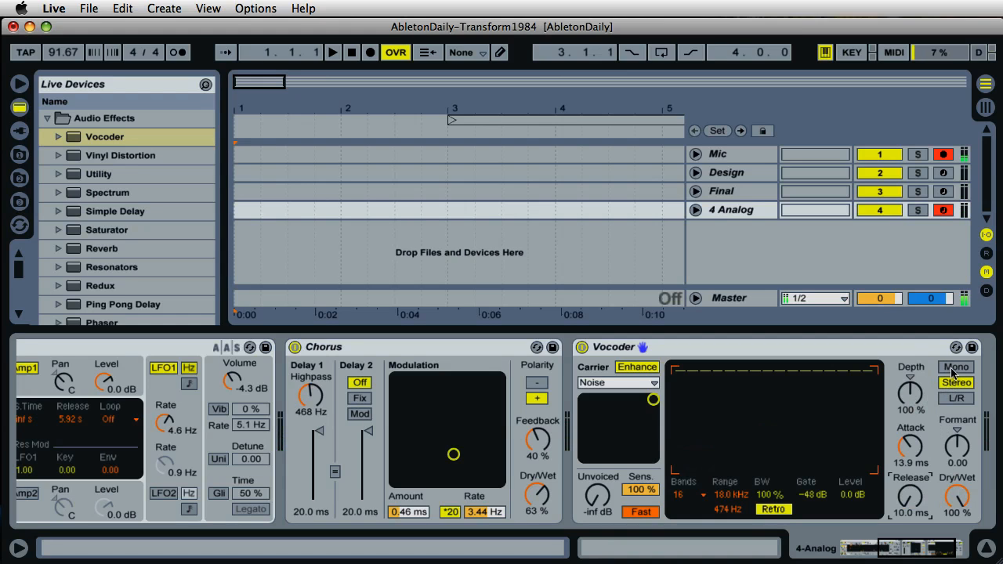
click(956, 382)
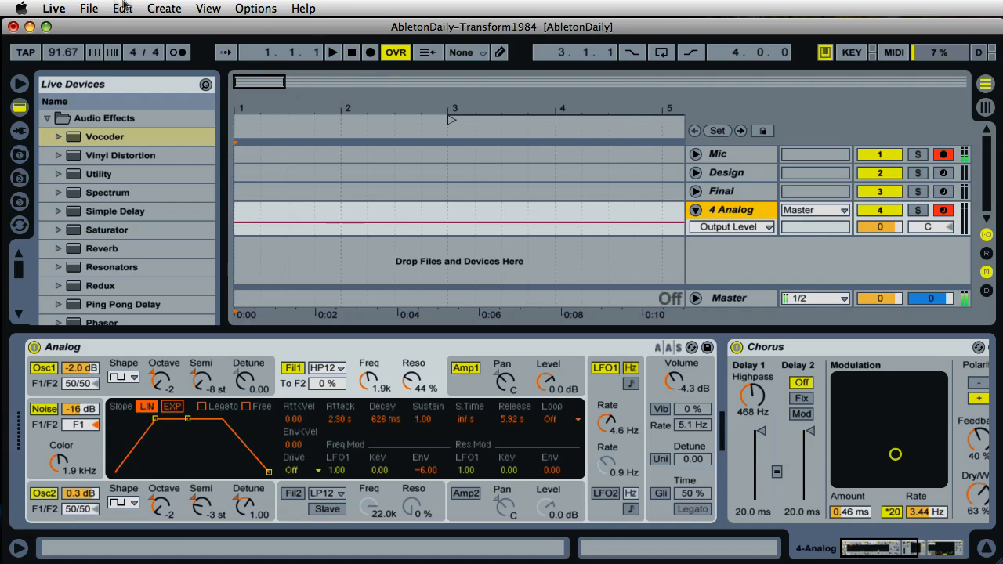
Save the Set and rename the 4 Analog track to Design Original.
click(87, 10)
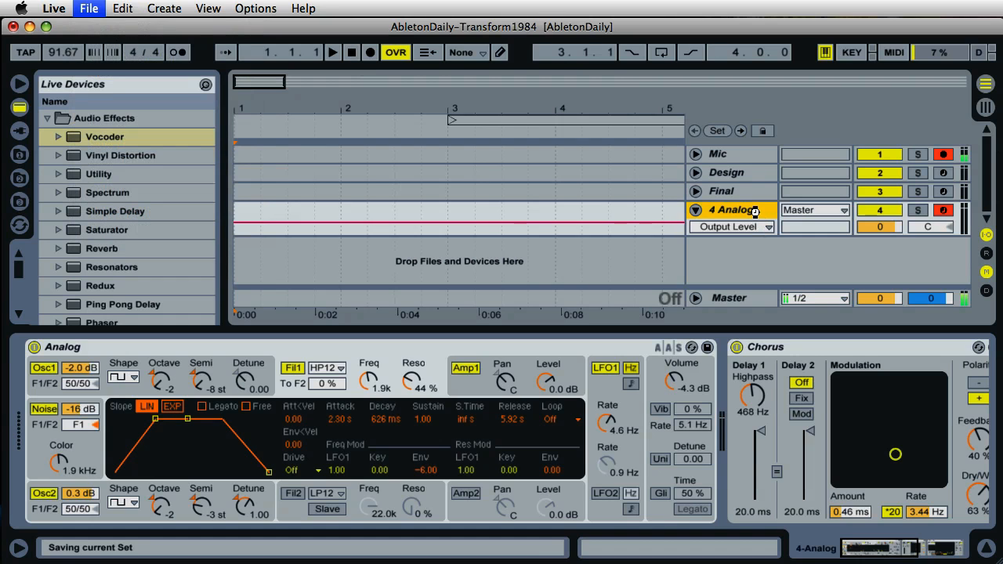
click(696, 210)
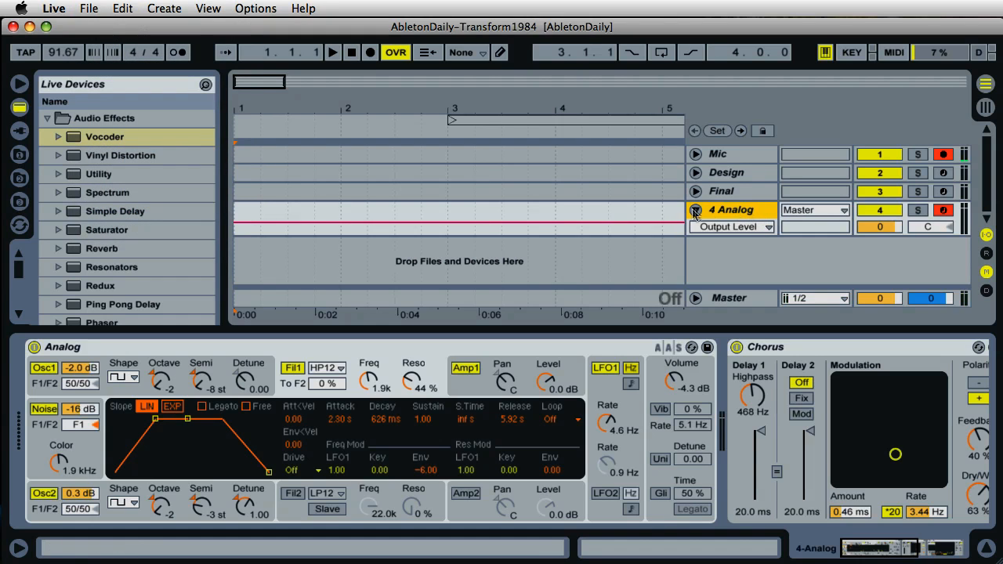
right_click(693, 210)
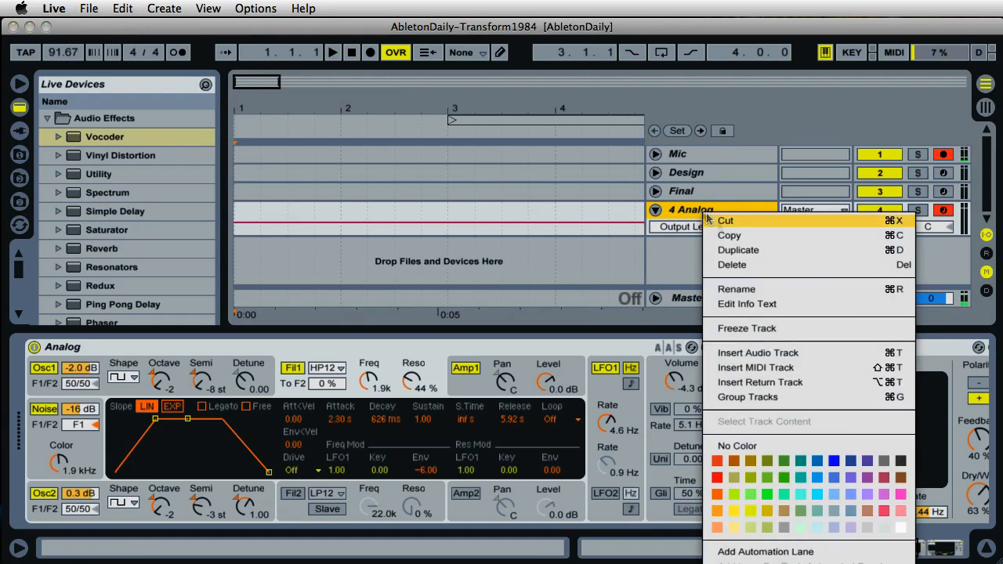
click(737, 289)
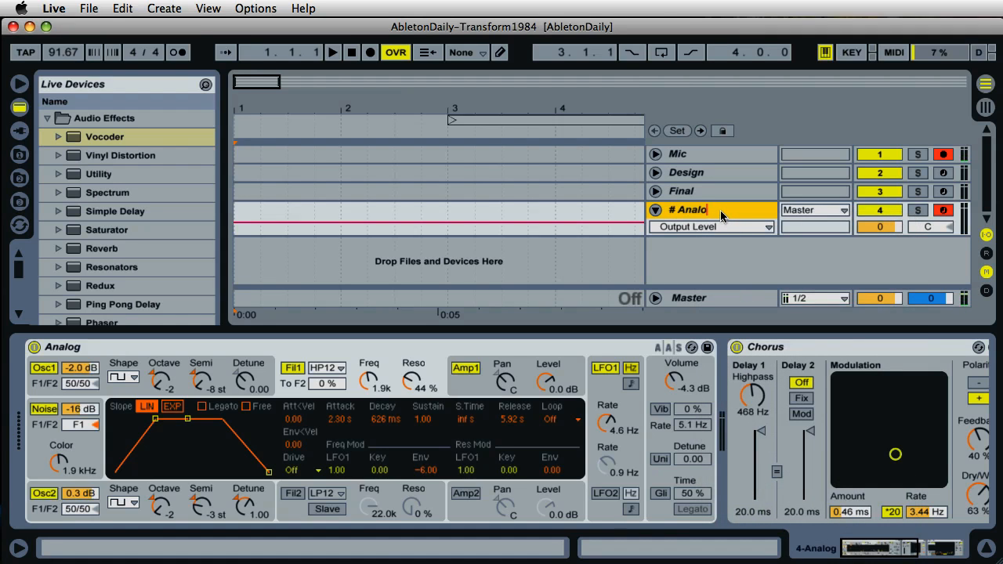
text(D)
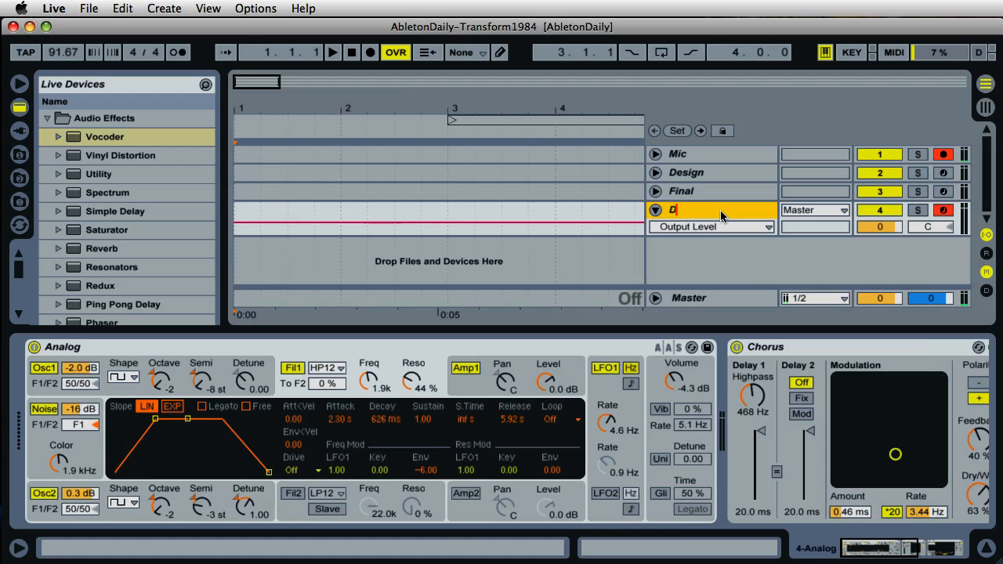
text(esign)
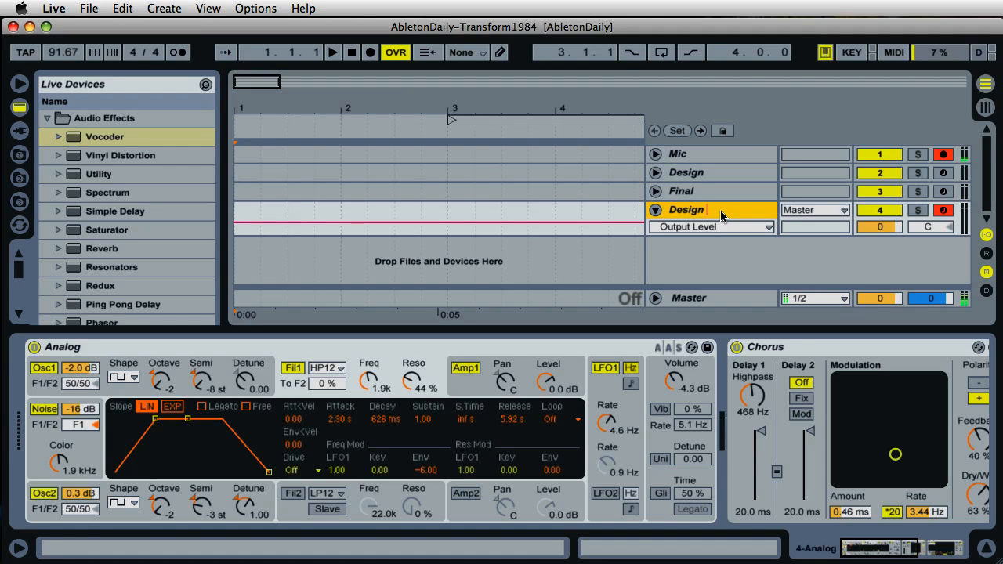
text(On)
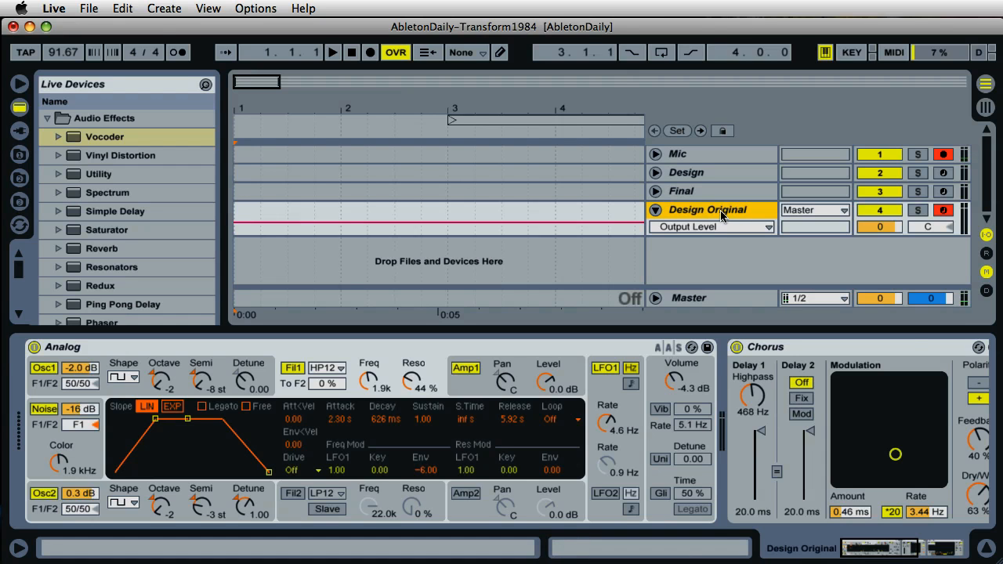
Duplicate the Design Original track to create Design Freeze beneath it.
right_click(708, 210)
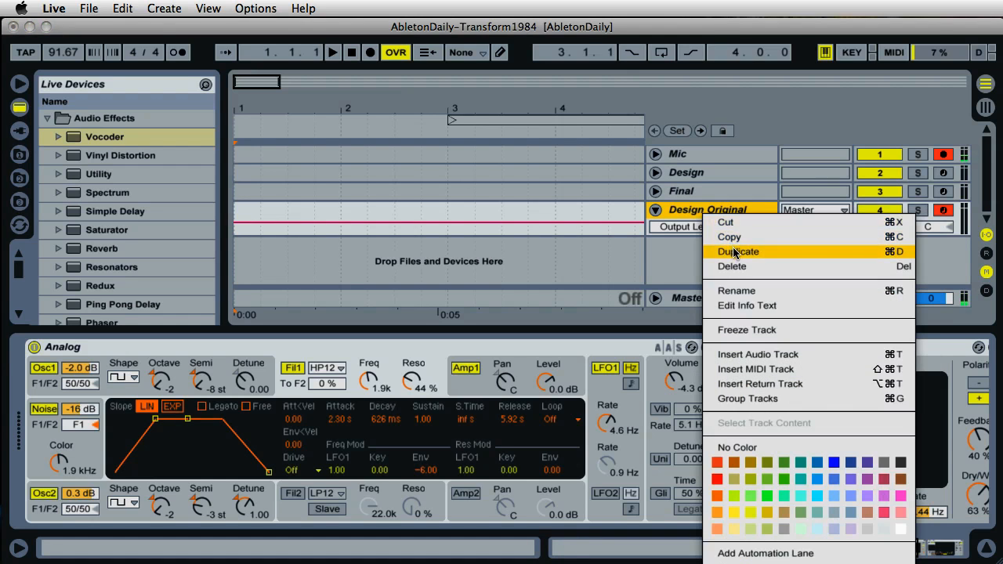
click(737, 251)
text(Design Freeze)
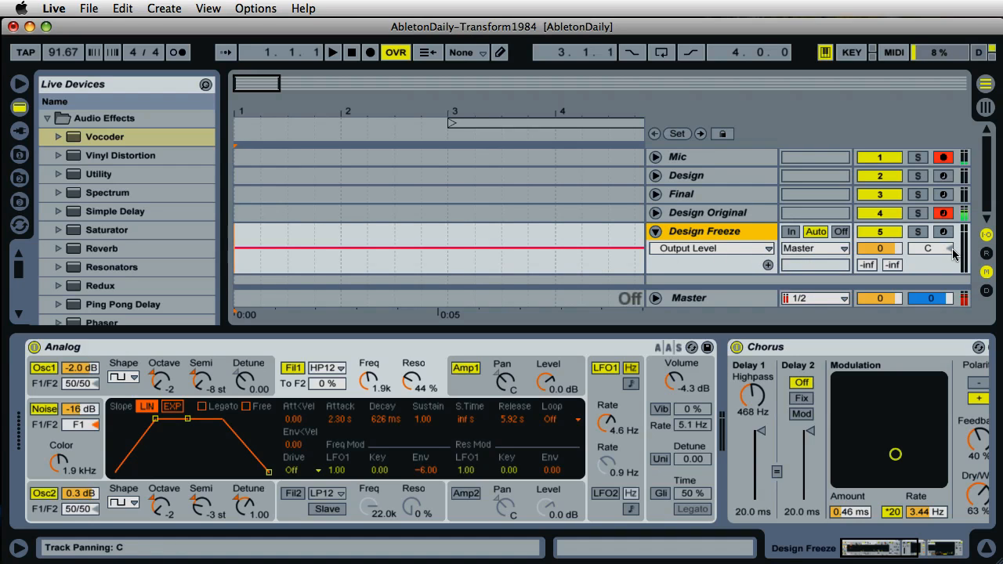
Arm the Design Freeze track and place the insert marker at bar 1.4.1 with Record enabled.
click(943, 214)
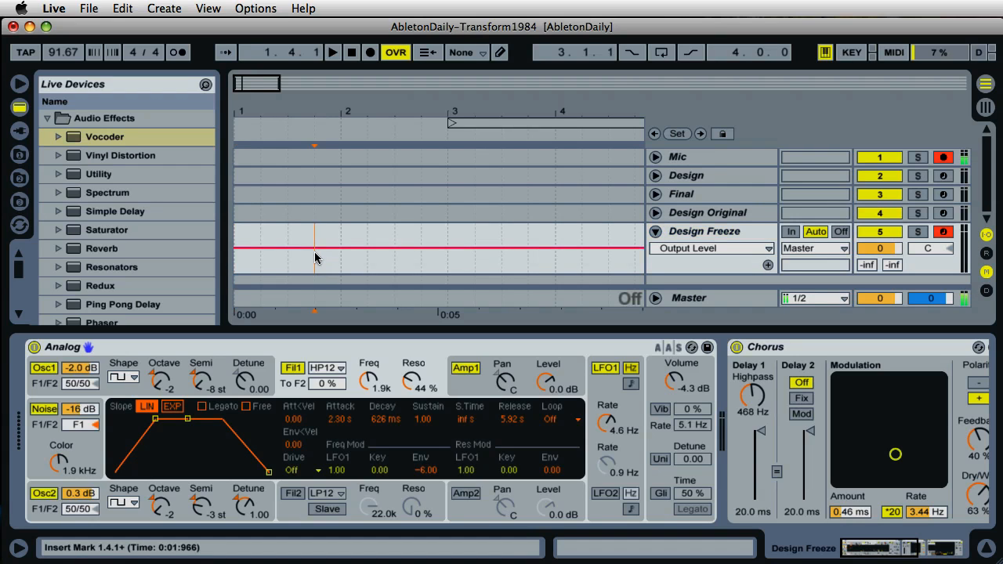
mouse_move(317, 238)
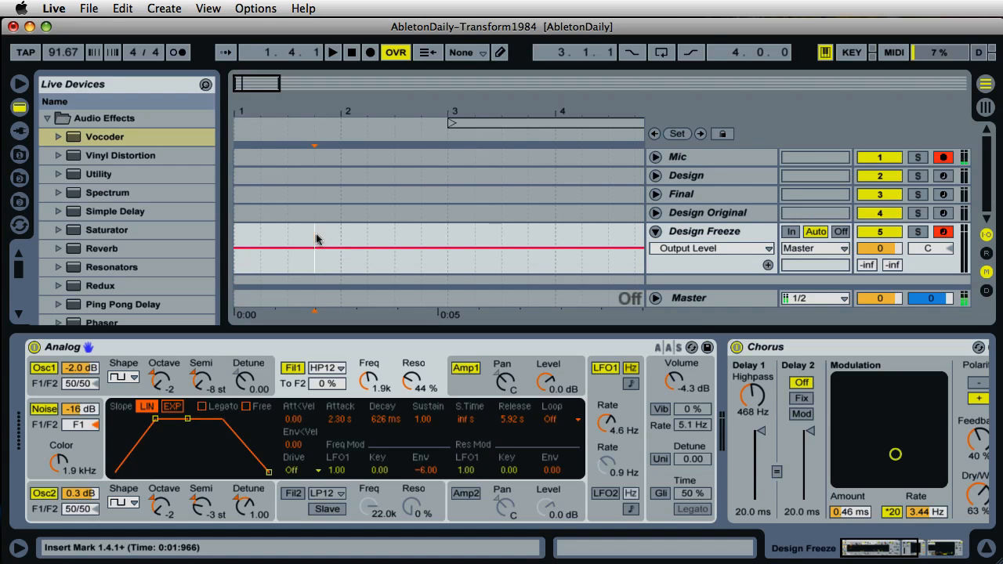
click(351, 52)
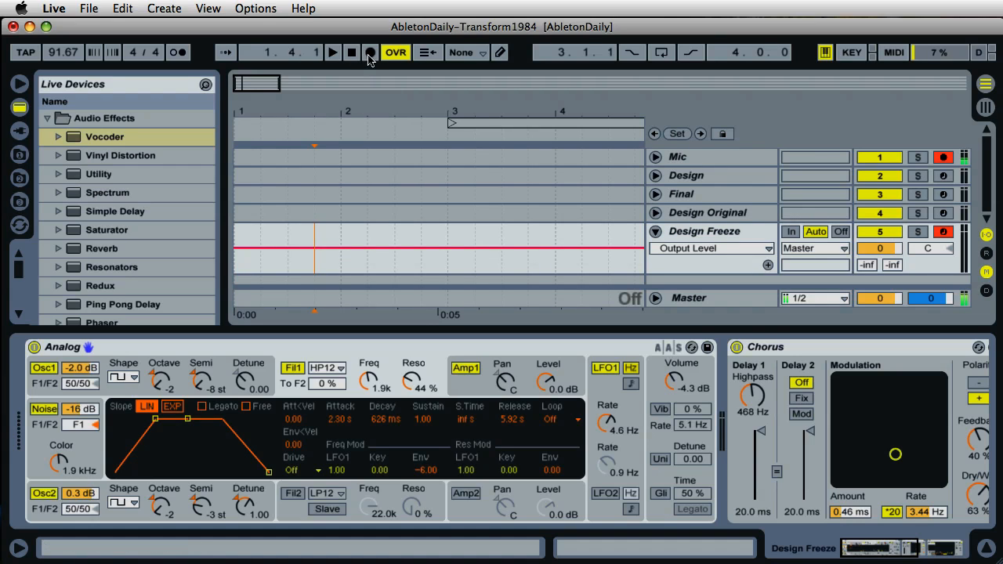
click(370, 52)
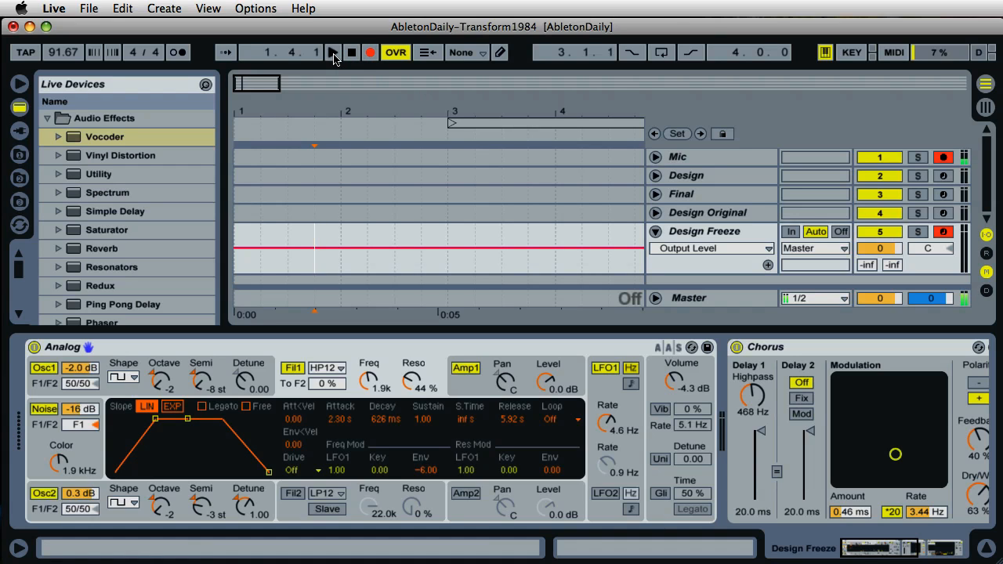
Record a short take onto Design Freeze, drop the unwanted Mic clip and select the new clip.
click(333, 52)
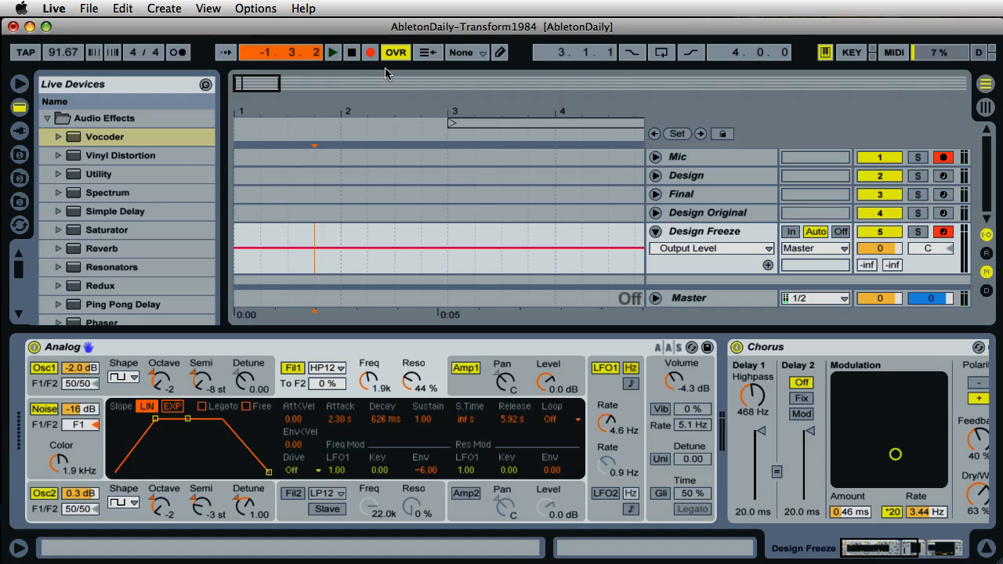
click(332, 53)
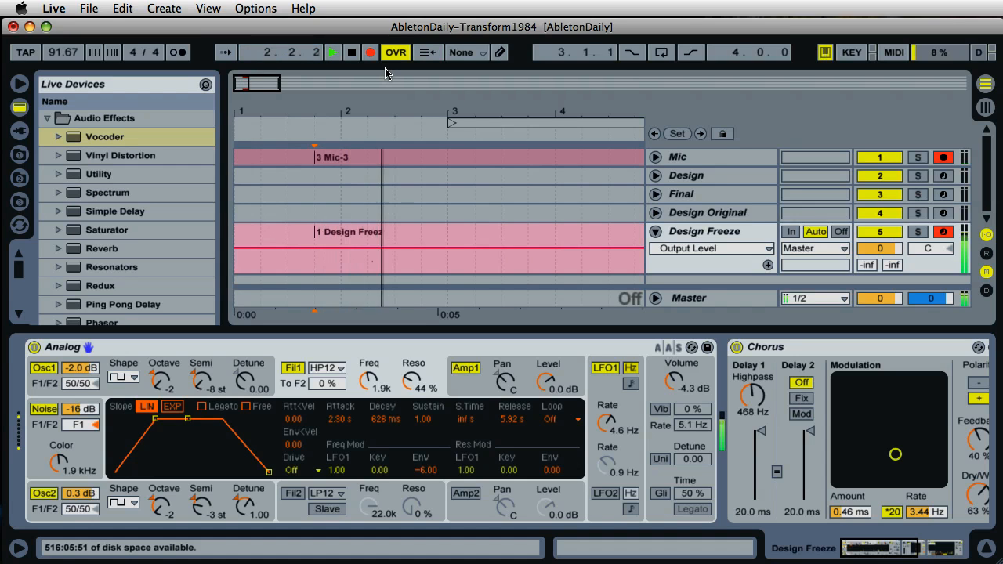
click(352, 51)
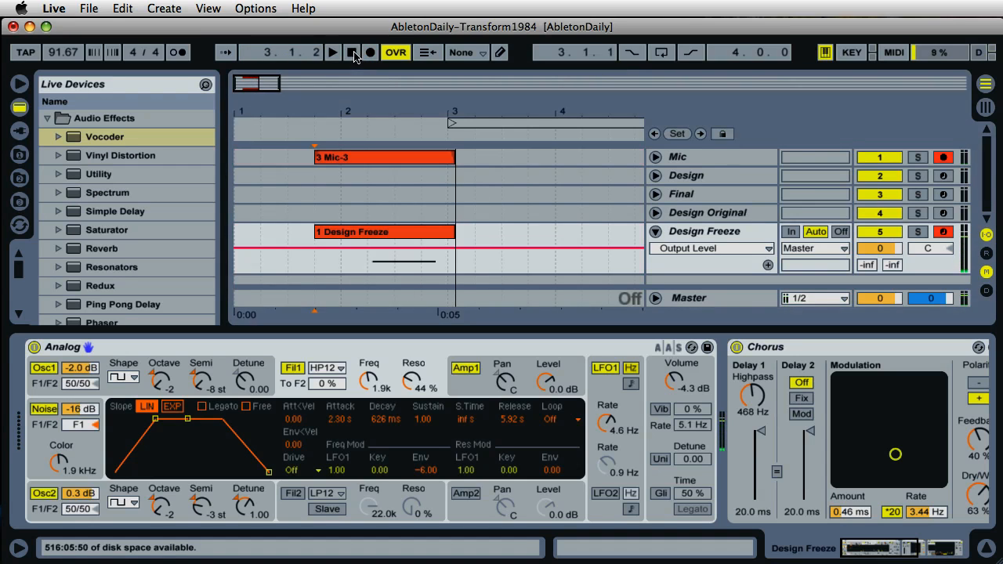
click(332, 53)
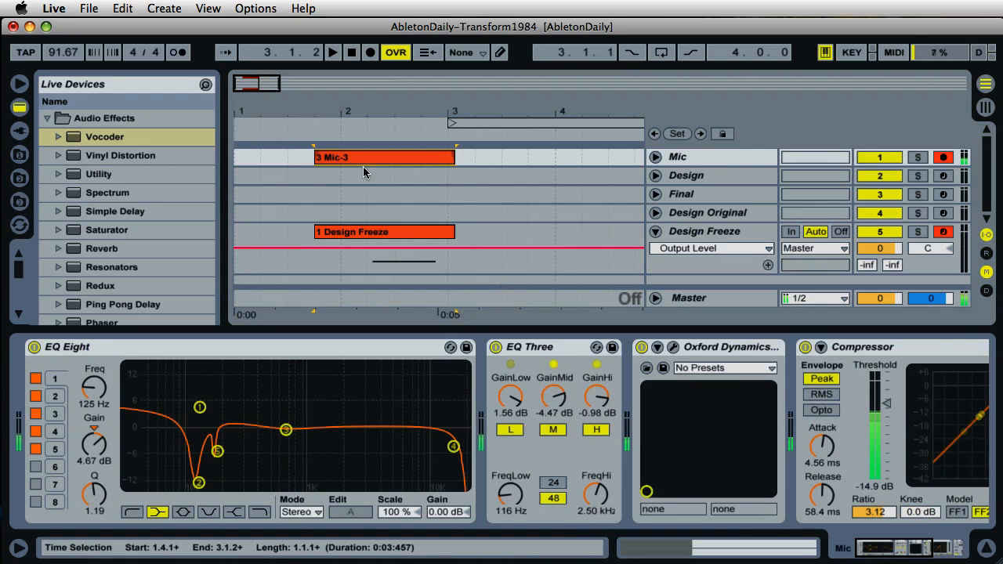
click(384, 157)
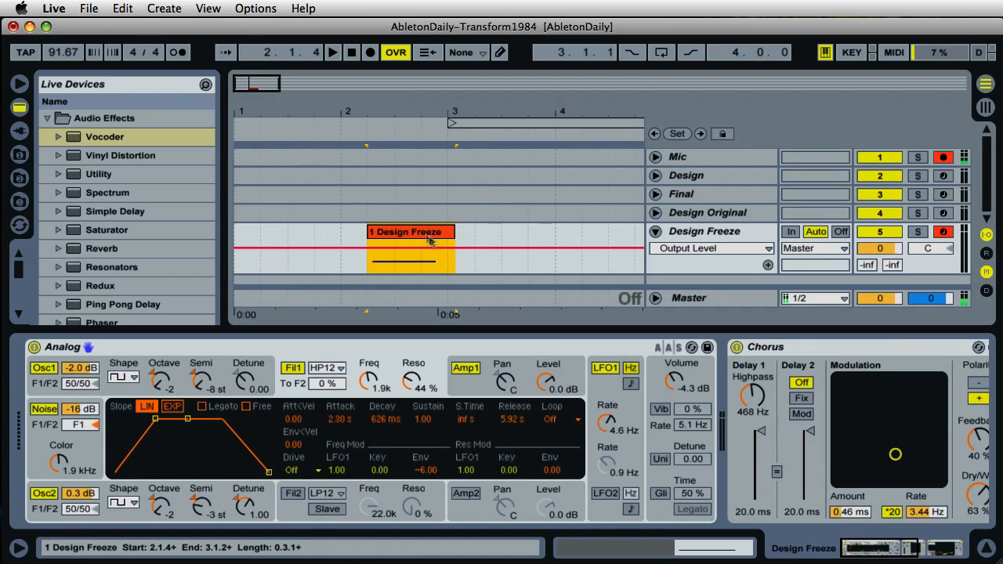
click(411, 232)
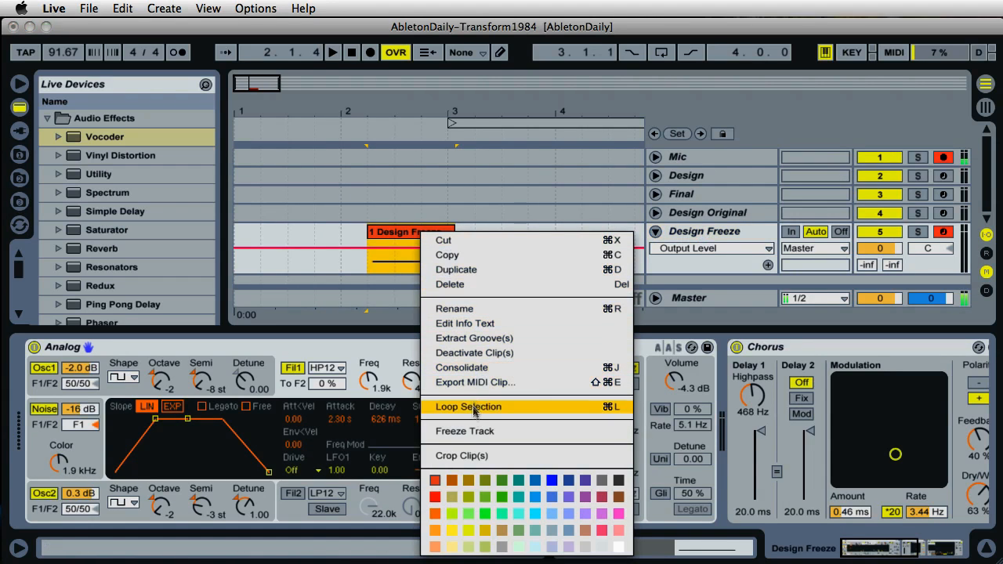
Freeze the Design Freeze track, then flatten the frozen result into a plain audio clip.
click(467, 406)
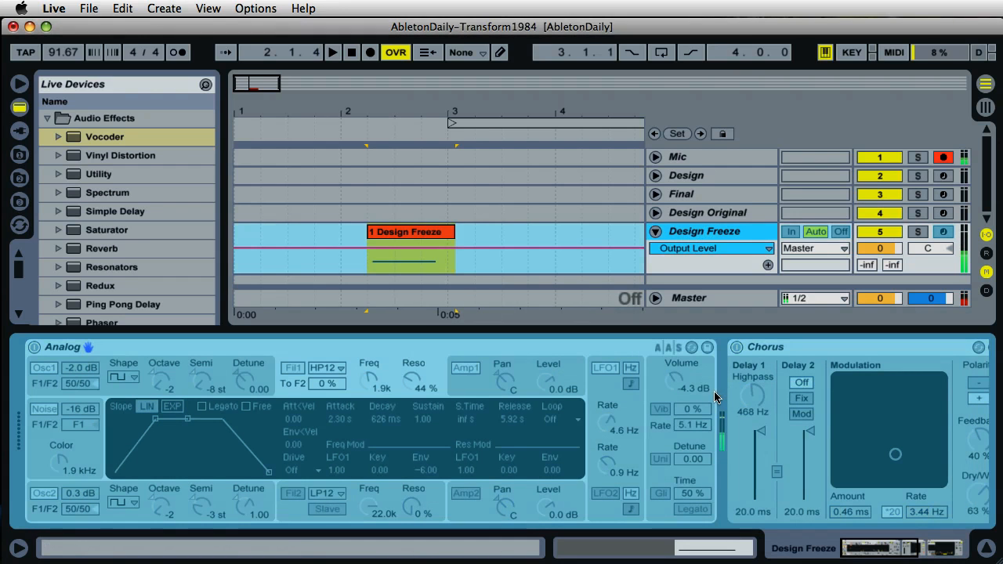
right_click(411, 243)
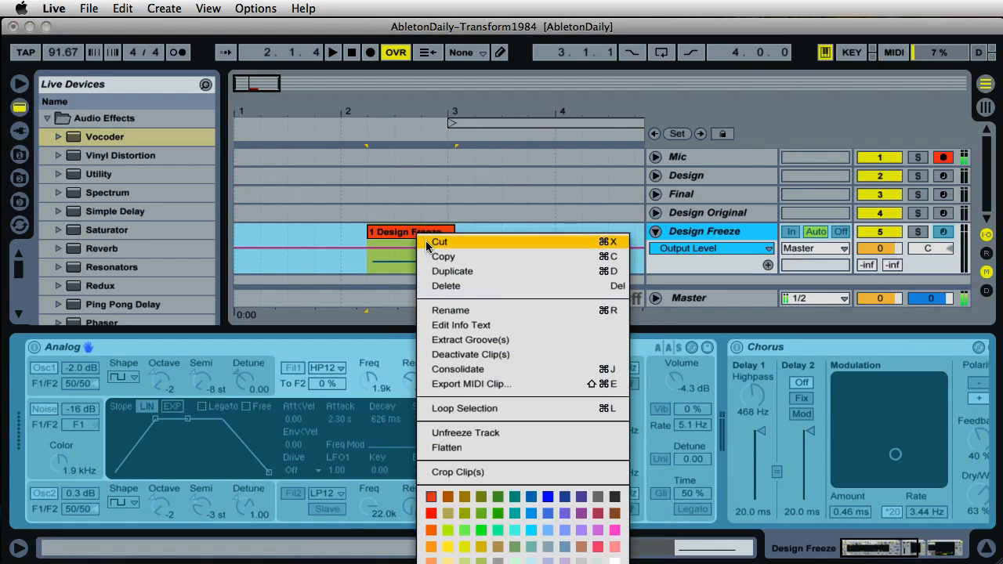
mouse_move(447, 448)
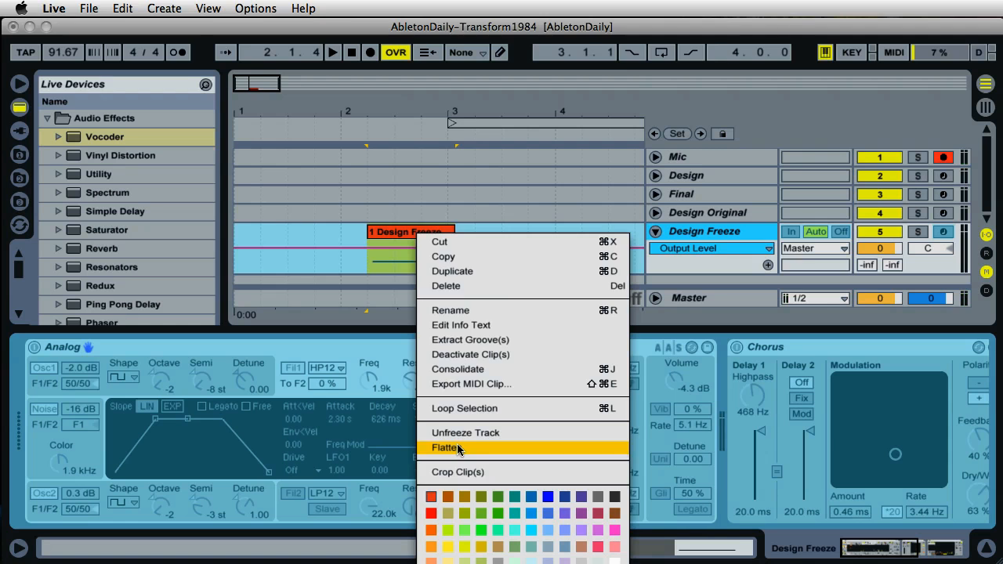
click(445, 448)
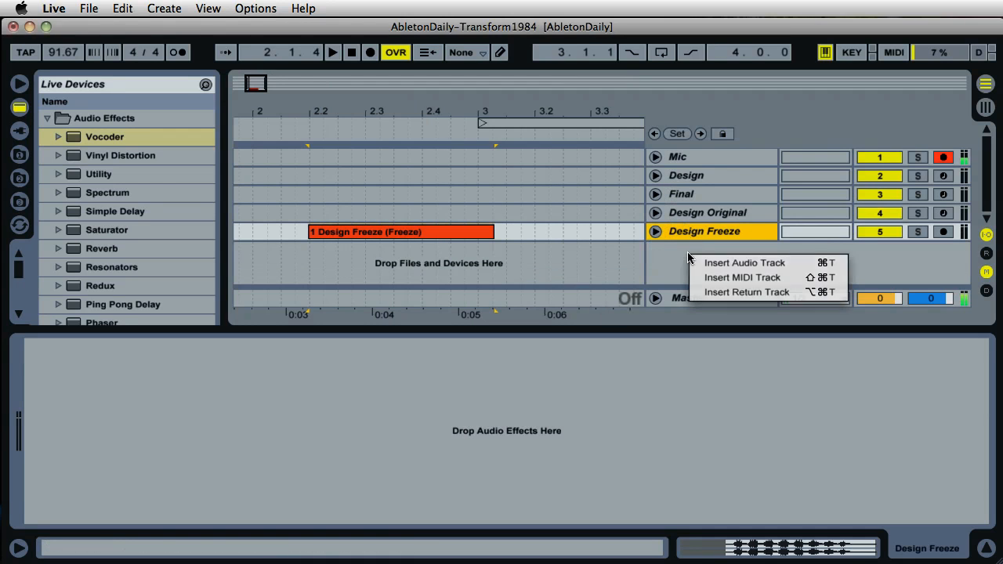
Insert a new MIDI track named Sampler and browse to the Instruments category.
click(741, 277)
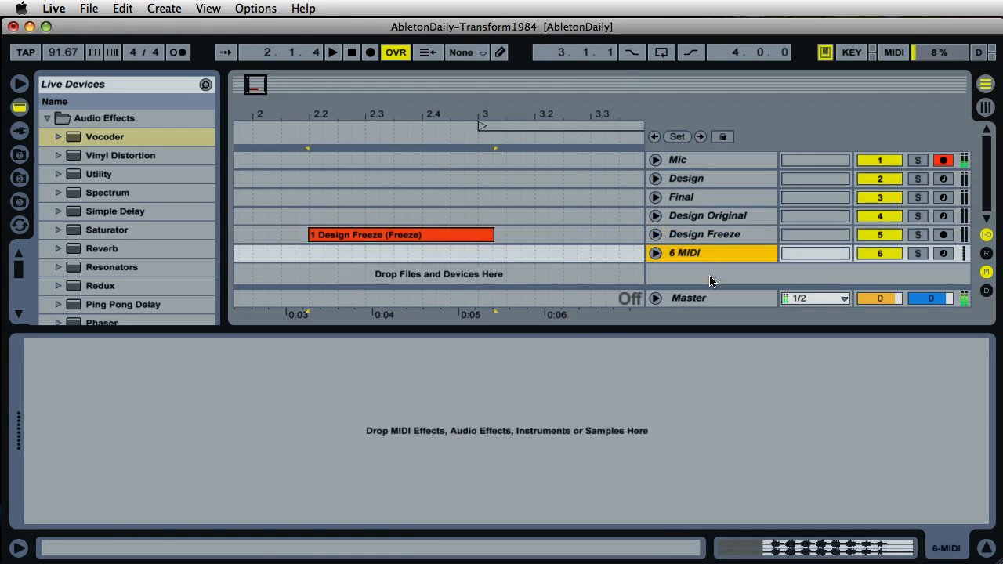
double_click(685, 253)
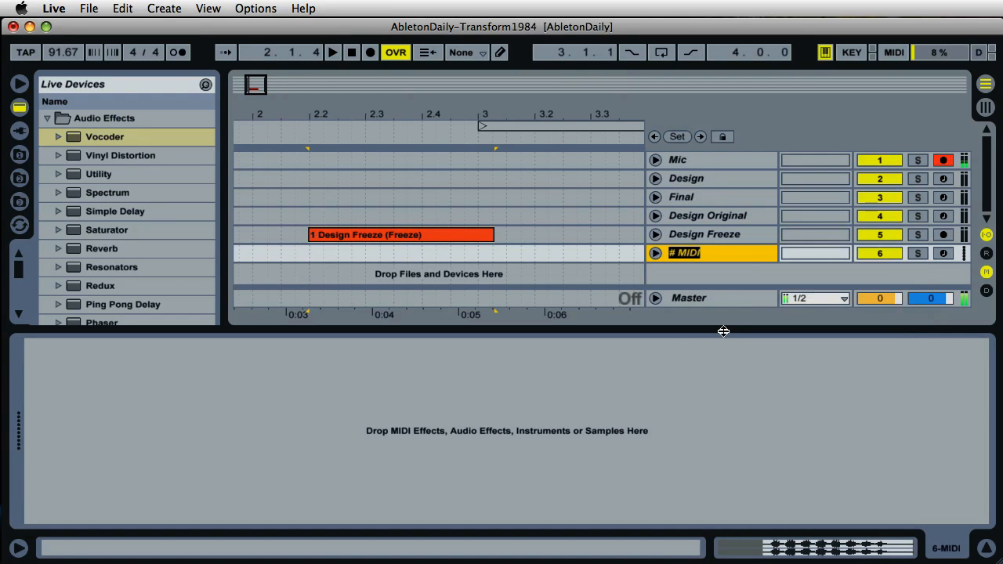
text(Sampler)
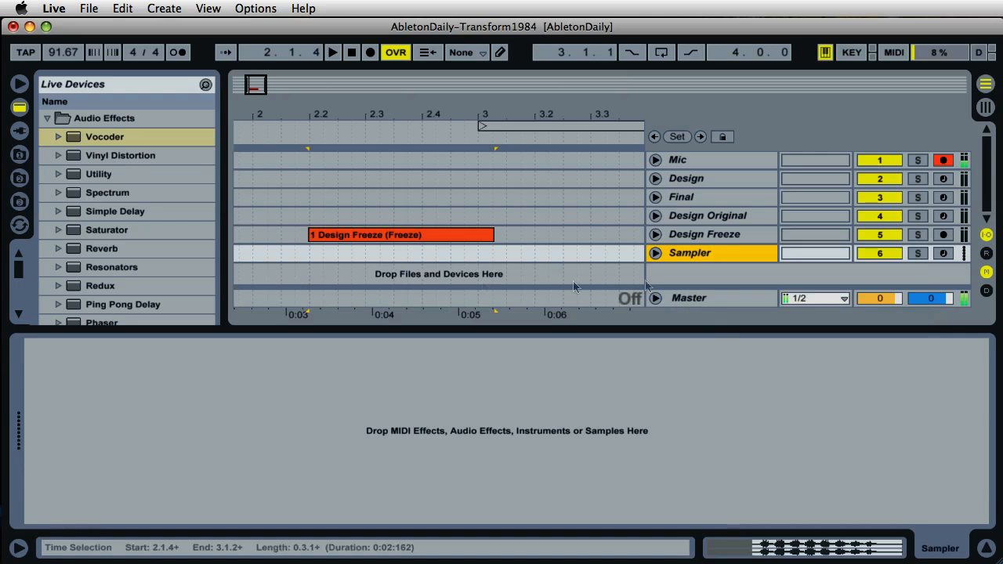
click(47, 118)
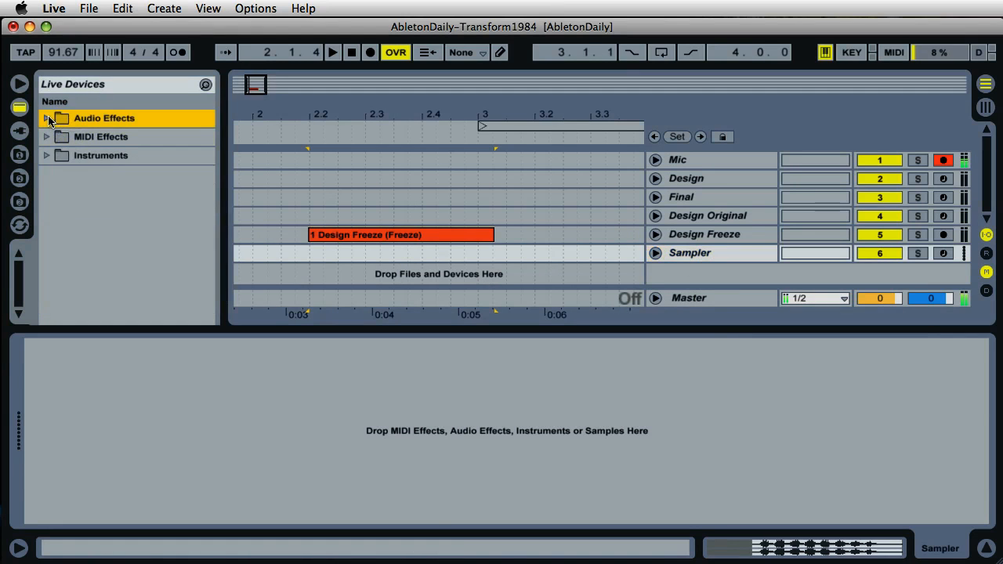
click(47, 155)
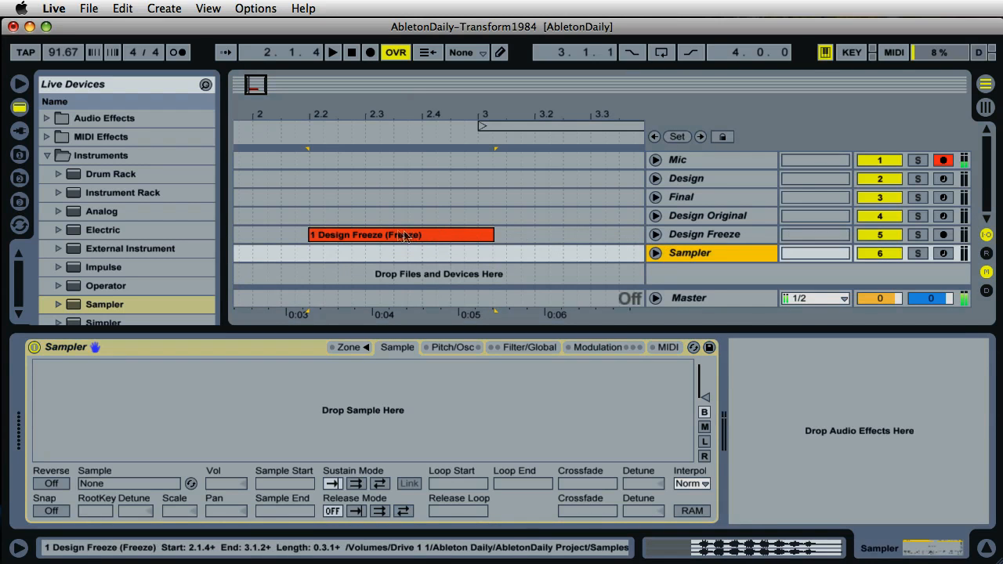
Drop the frozen Design Freeze clip into Sampler and try the sample reversed, then normal again.
click(400, 235)
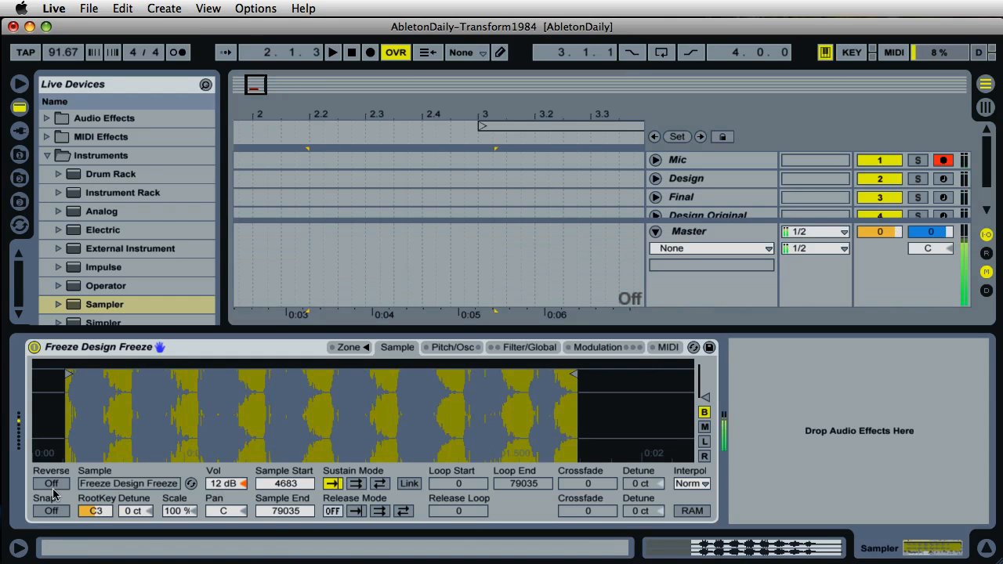
click(50, 483)
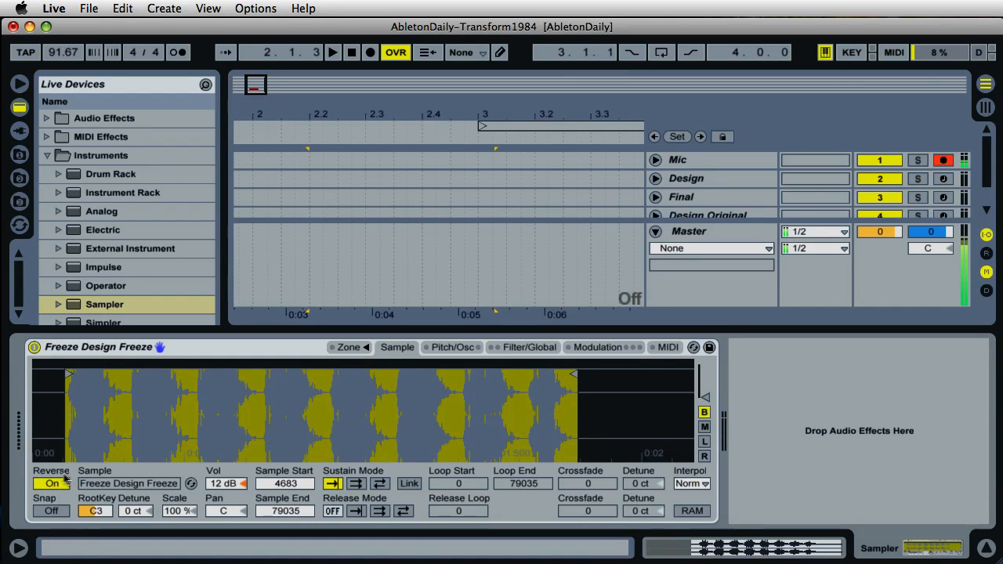
mouse_move(118, 500)
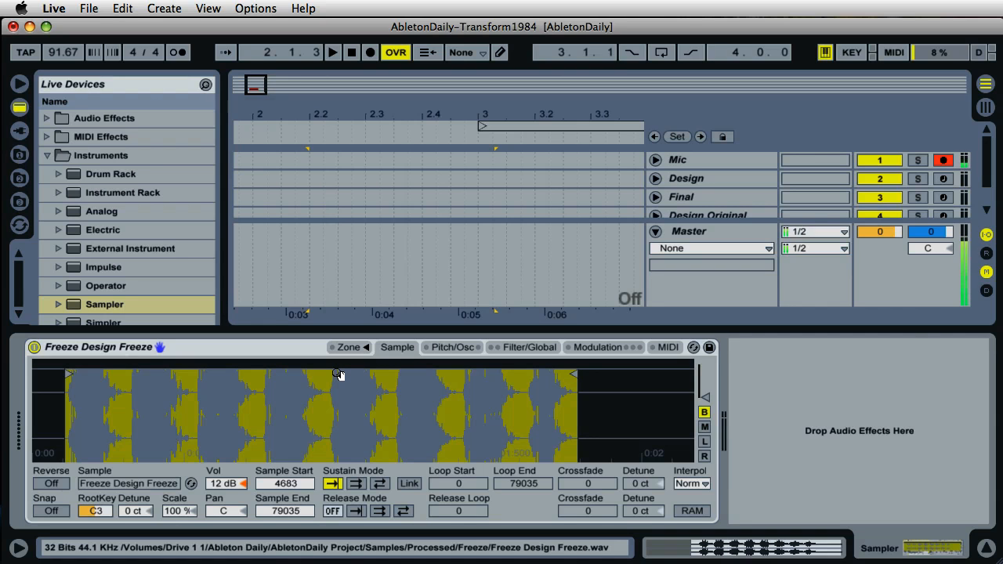
click(50, 482)
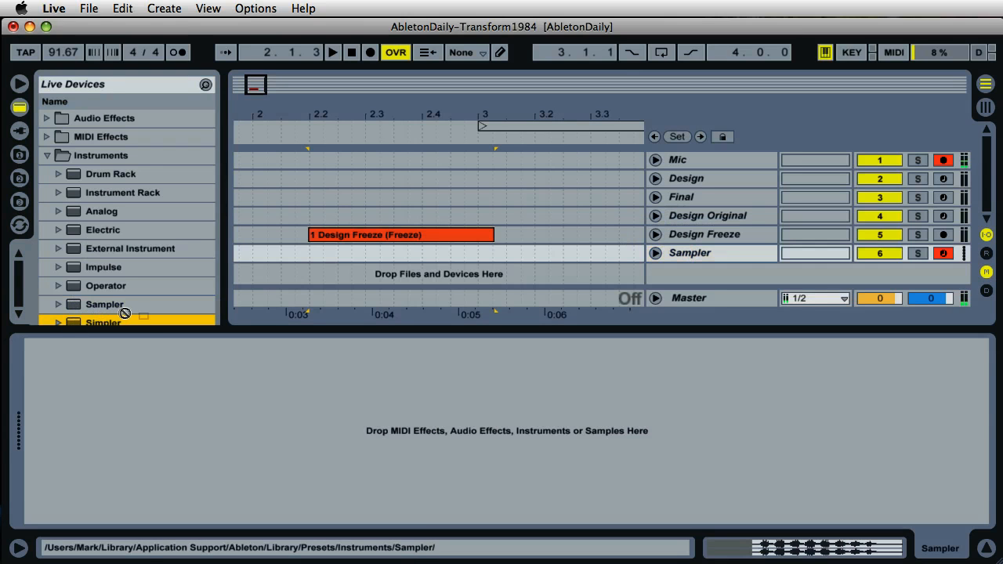
Load Simpler with the frozen Design Freeze sample and raise its volume to about -1.6 dB.
double_click(103, 322)
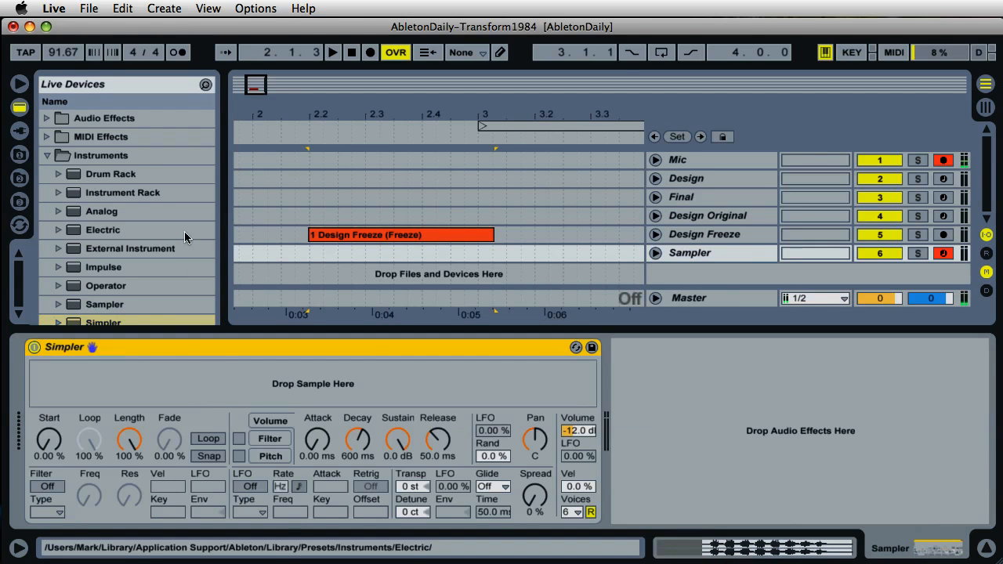
click(384, 235)
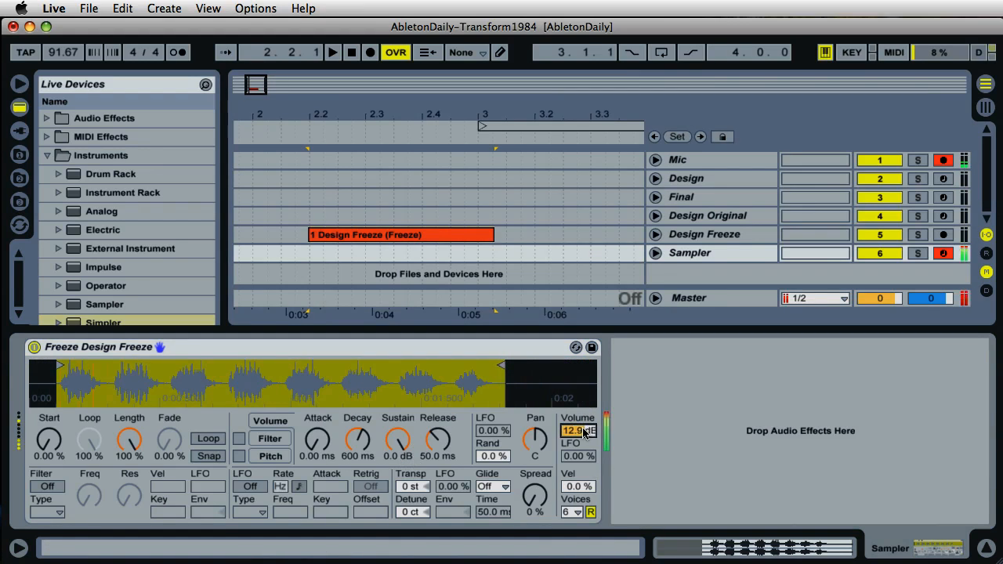
drag(577, 430, 577, 447)
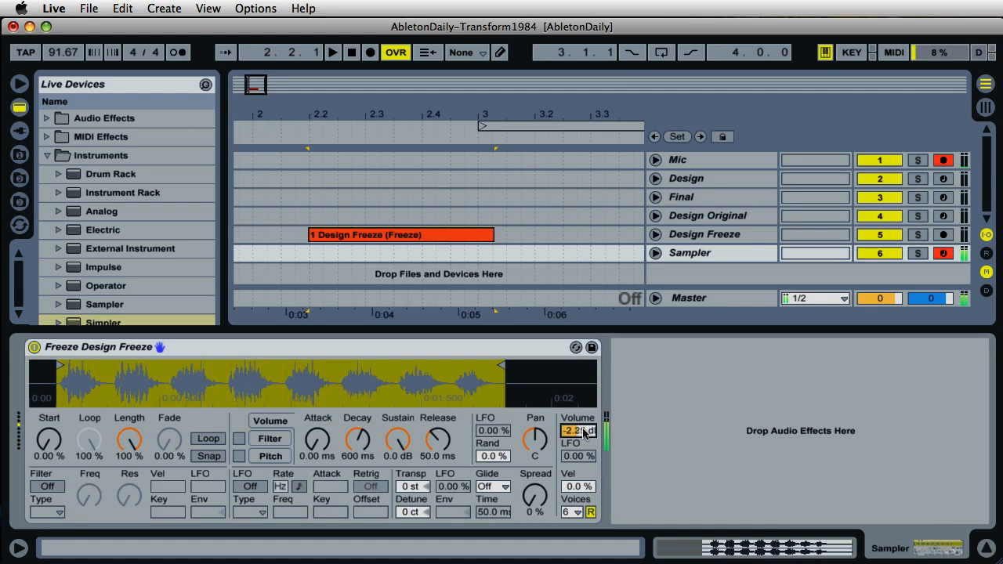
drag(577, 432, 577, 423)
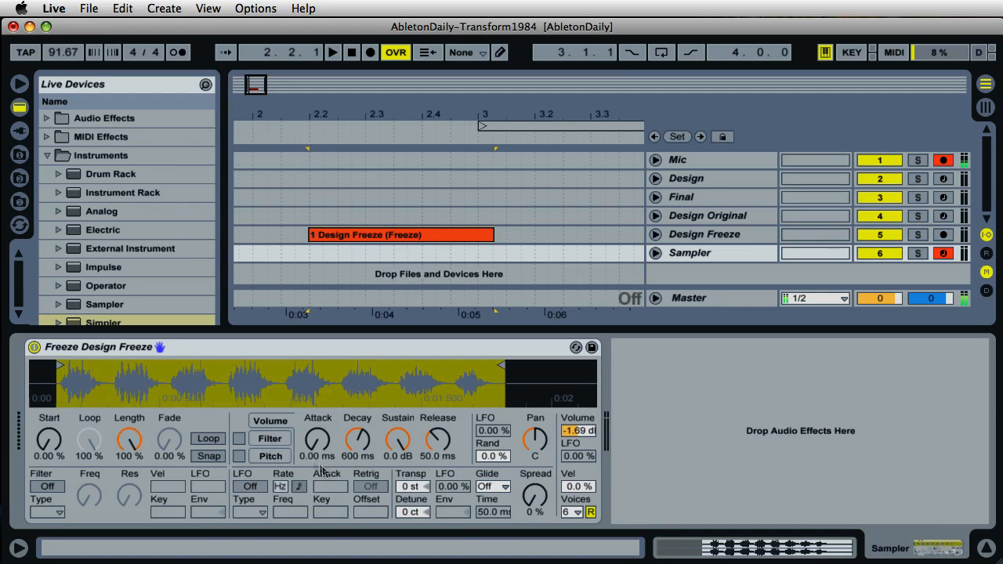
mouse_move(304, 463)
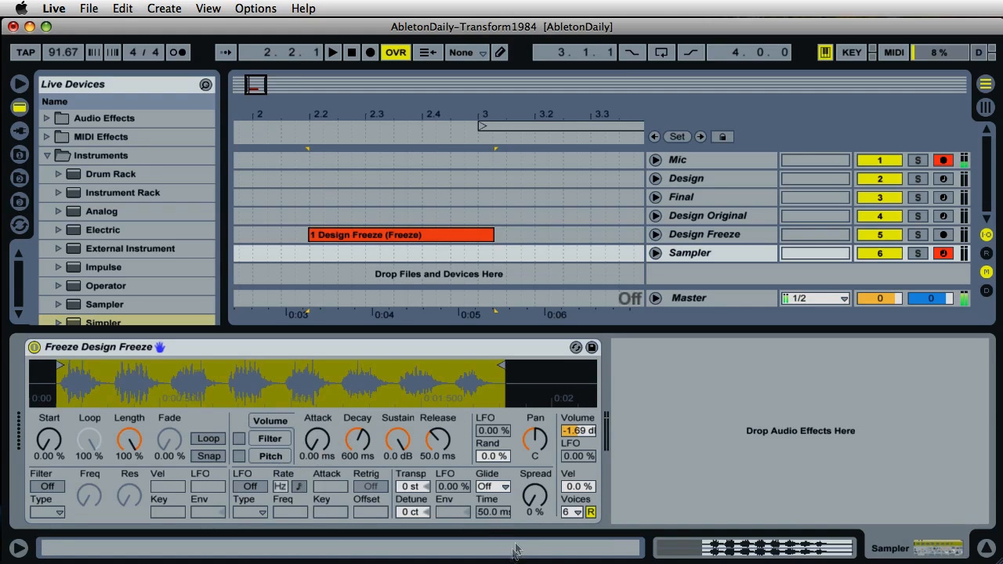
mouse_move(530, 489)
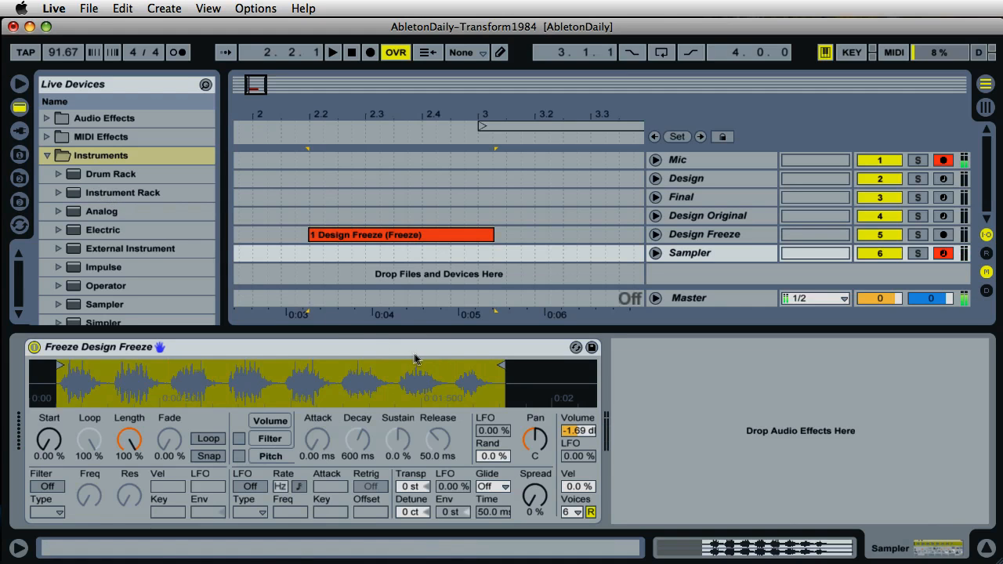
Add a Reverb after Simpler with decay shortened to 394 ms and dry/wet near 21%.
click(47, 155)
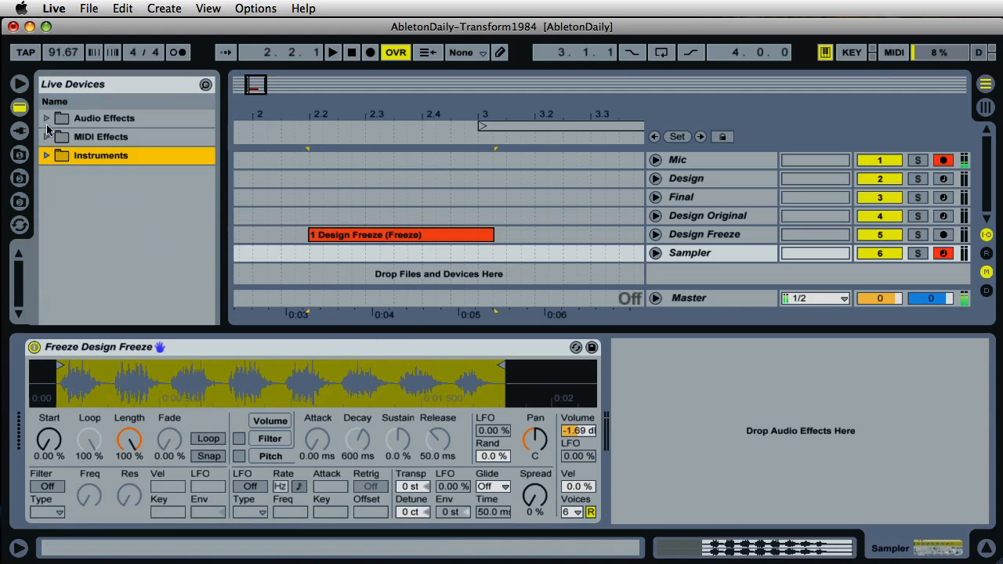
click(47, 118)
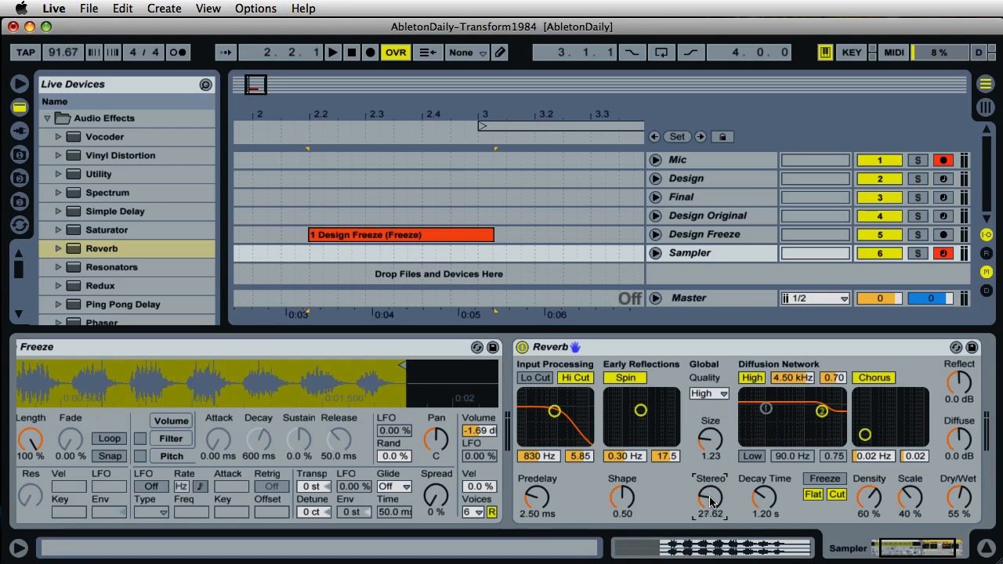
drag(765, 499, 765, 505)
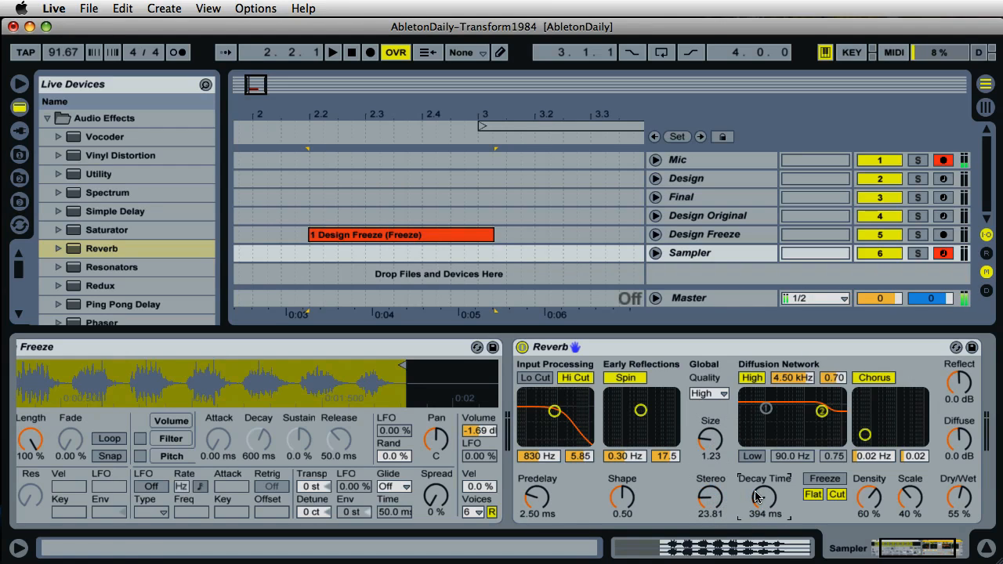
drag(958, 498, 958, 517)
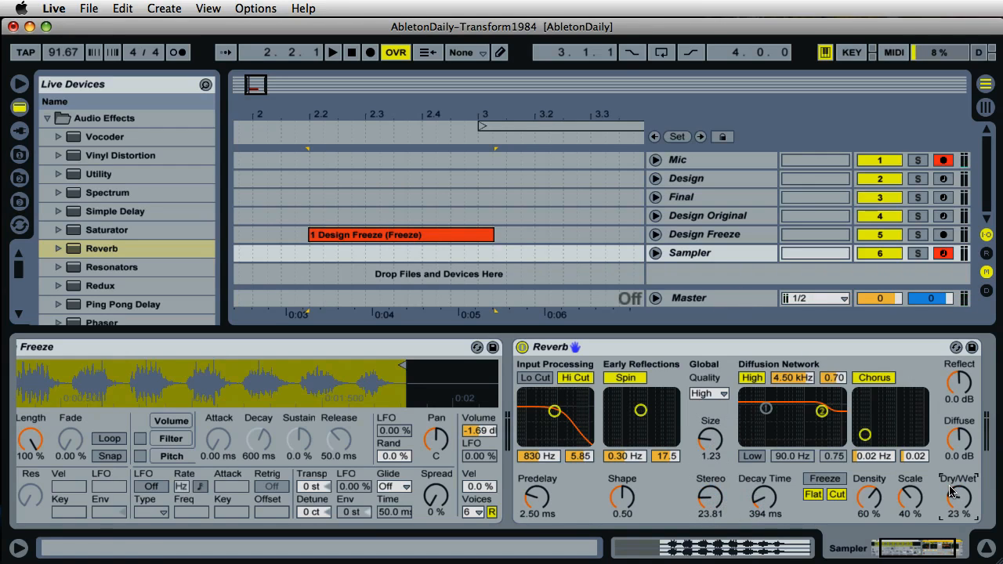
drag(959, 494, 959, 505)
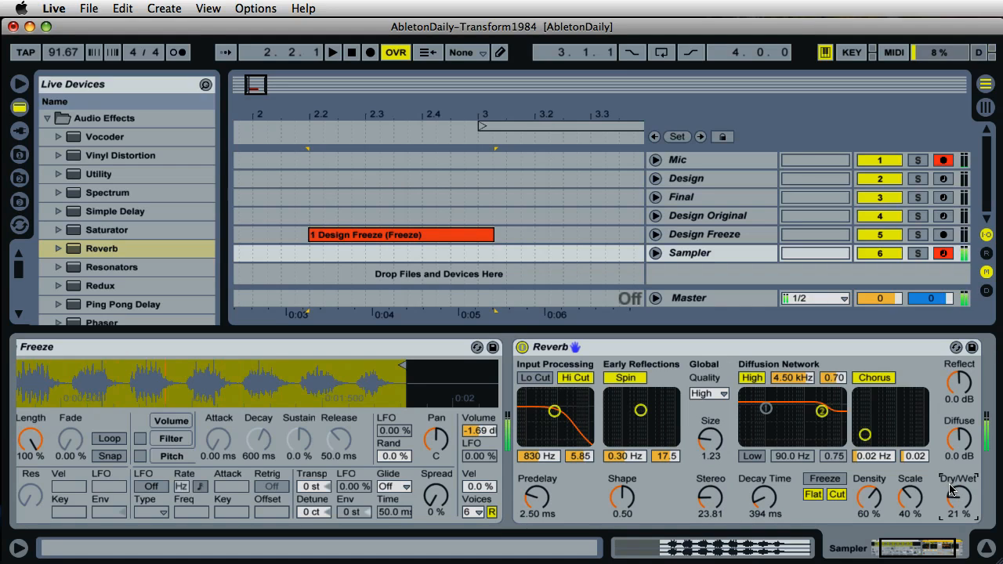